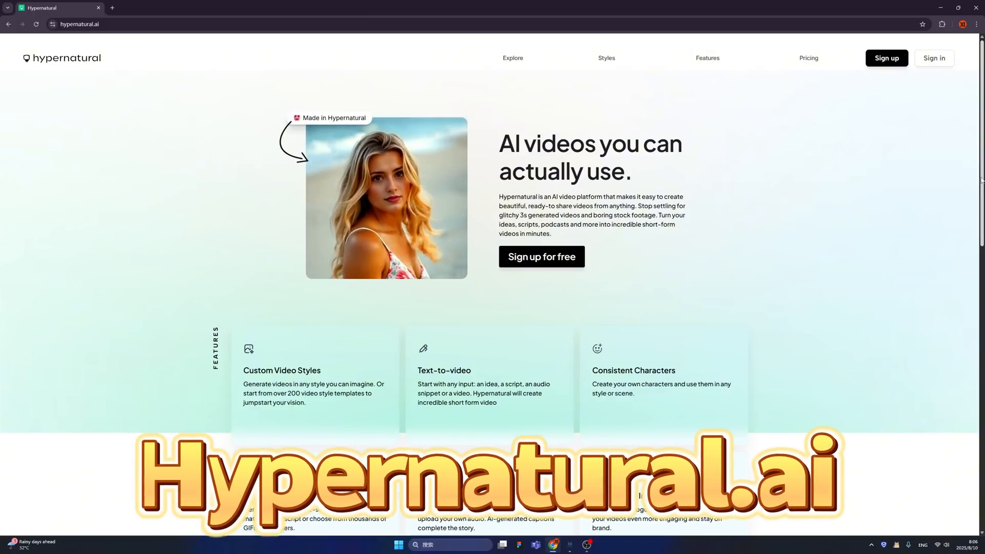
Step: Scroll the Hypernatural landing page, then open the app dashboard via 'Sign up for free'
{"action": "scroll", "scroll_direction": "down", "scroll_amount": 3}
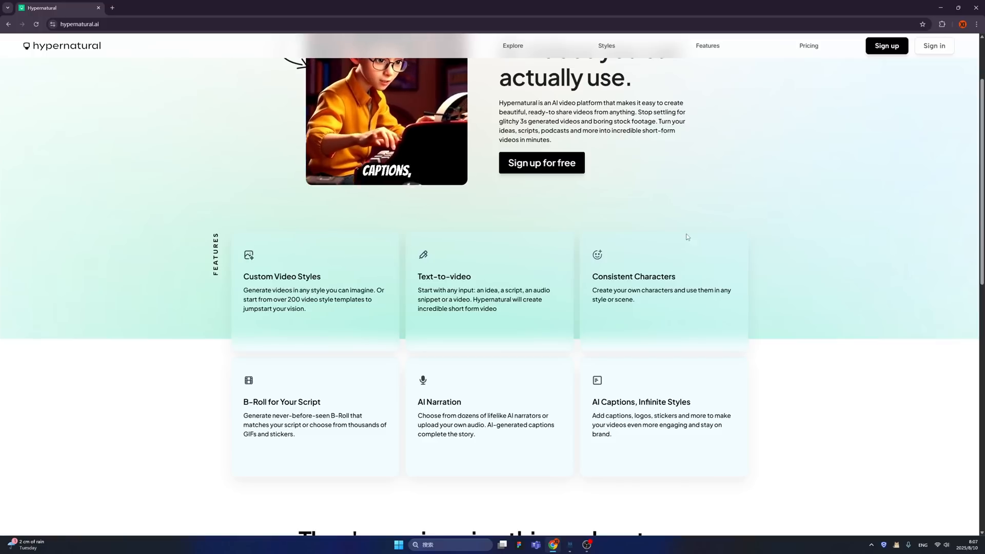
{"action": "mouse_move", "coordinate": [346, 305]}
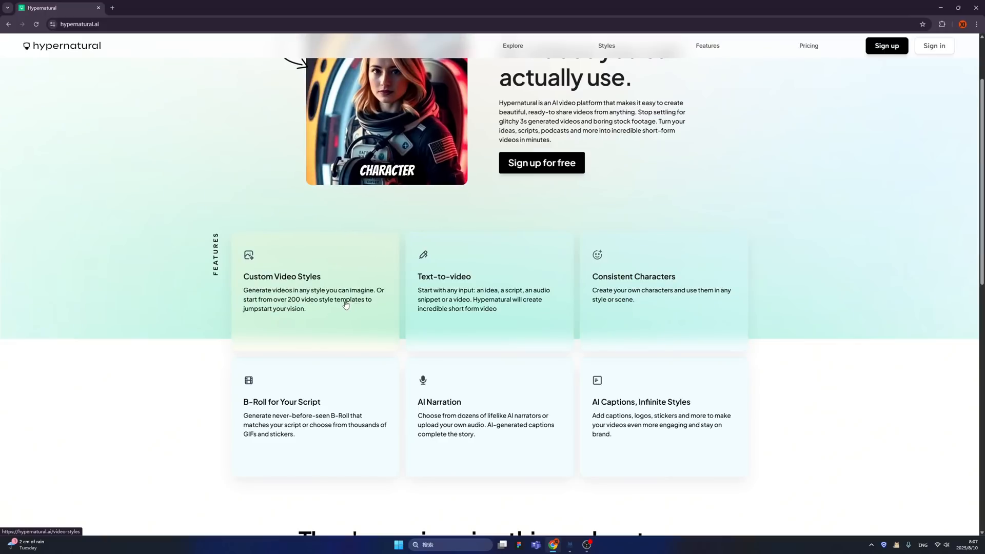
{"action": "mouse_move", "coordinate": [464, 308]}
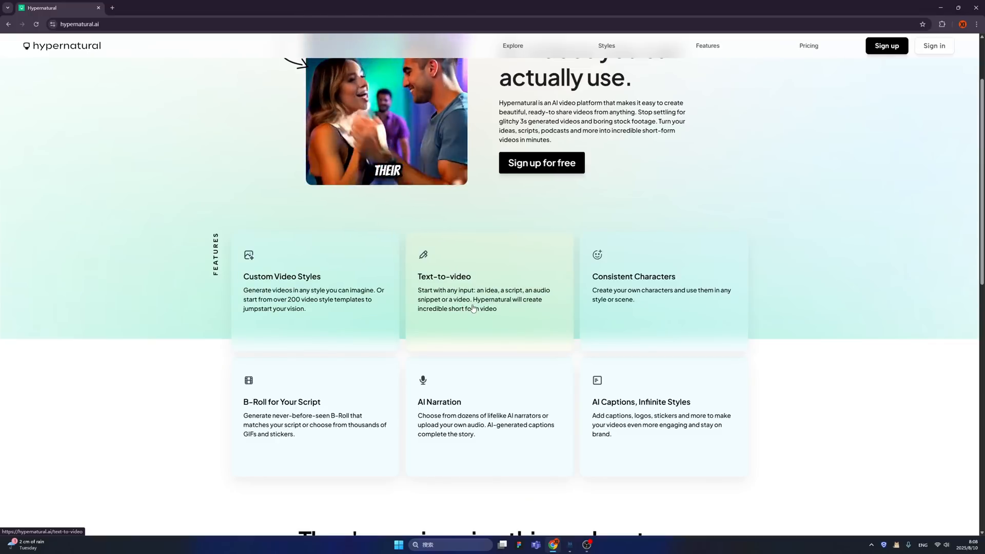
{"action": "mouse_move", "coordinate": [644, 316]}
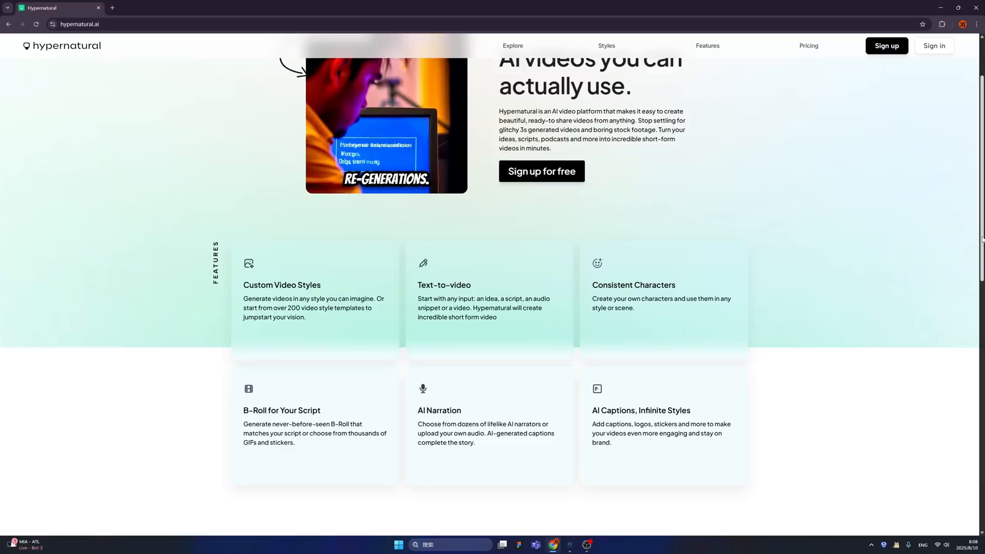
{"action": "scroll", "scroll_direction": "down", "scroll_amount": 3}
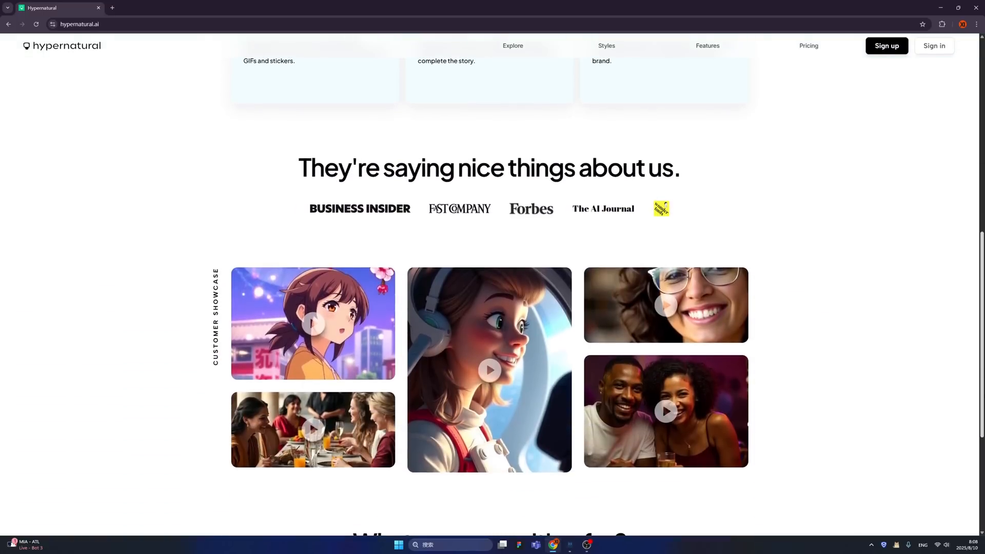
{"action": "mouse_move", "coordinate": [589, 284]}
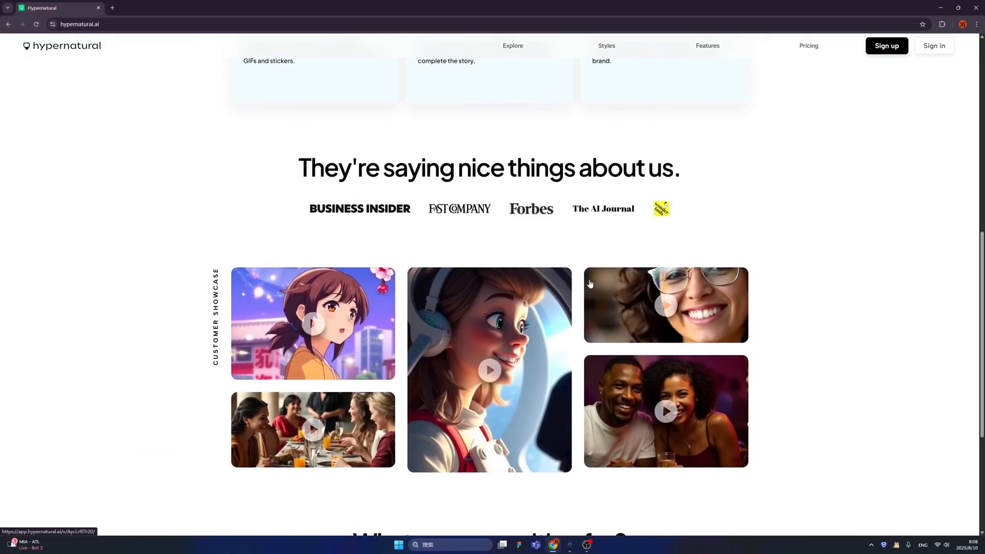
{"action": "mouse_move", "coordinate": [313, 326]}
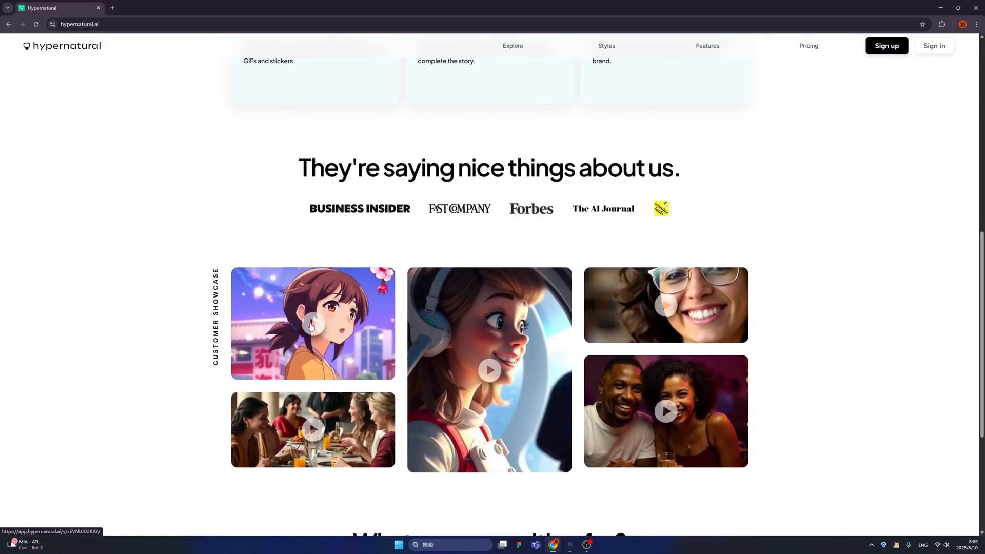
{"action": "left_click", "coordinate": [312, 324]}
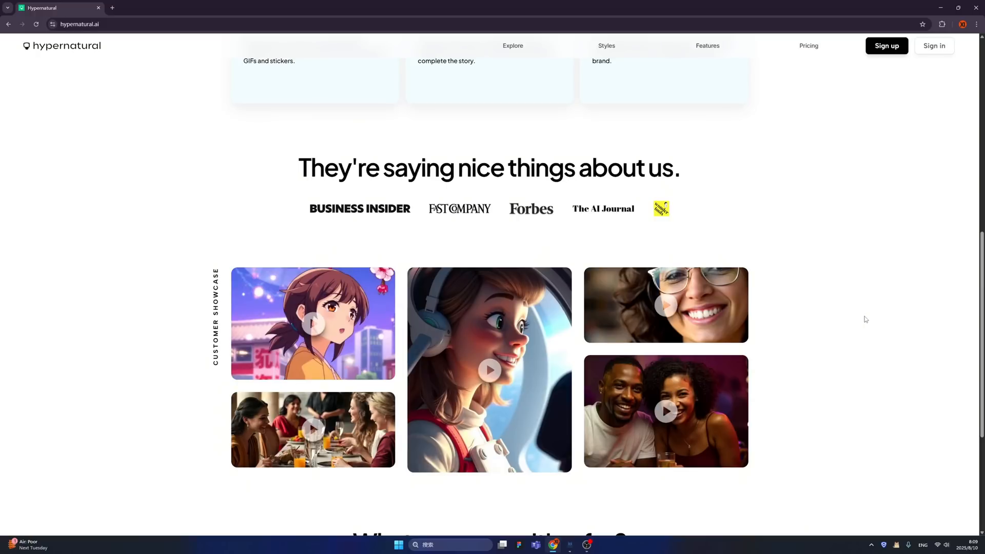
{"action": "mouse_move", "coordinate": [918, 314]}
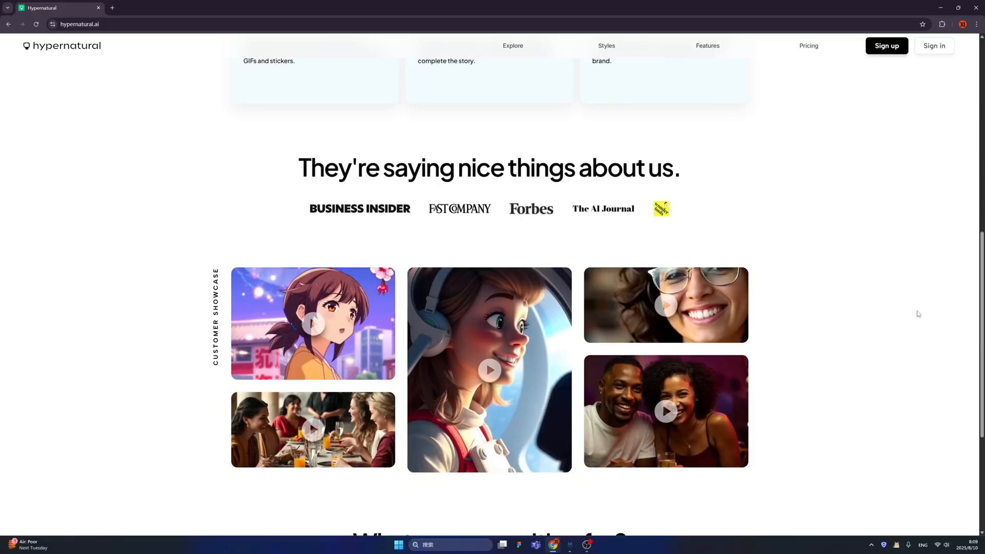
{"action": "scroll", "scroll_direction": "down", "scroll_amount": 3}
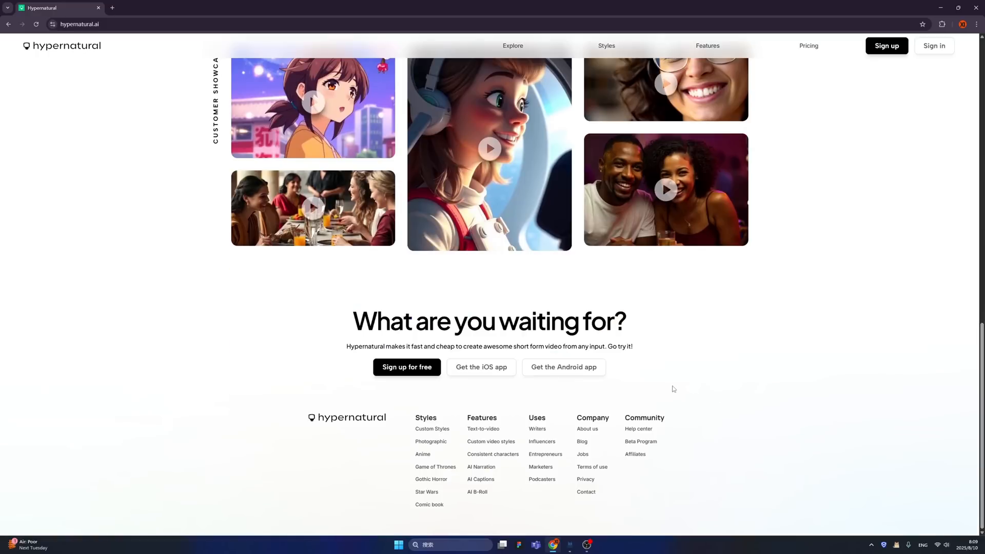
{"action": "mouse_move", "coordinate": [567, 410]}
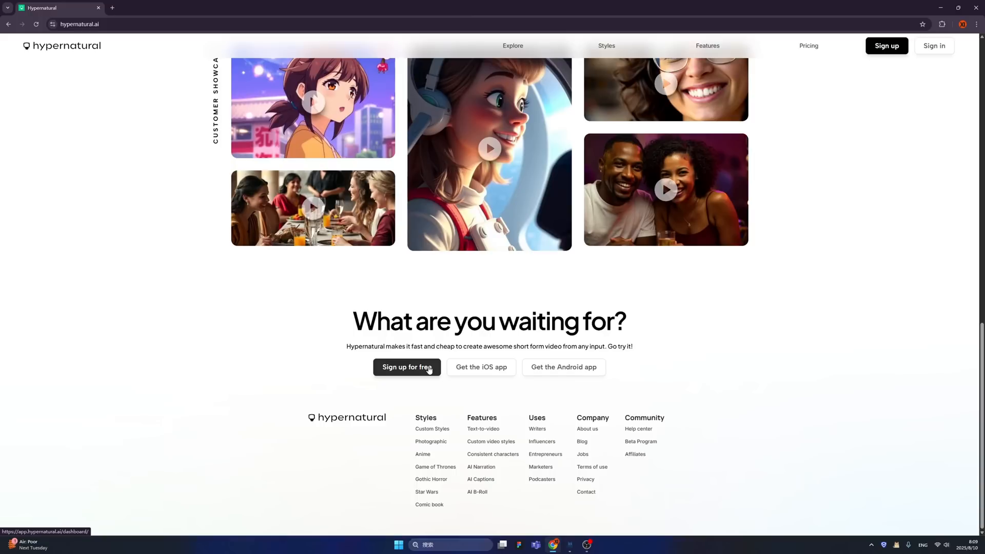
{"action": "left_click", "coordinate": [407, 367]}
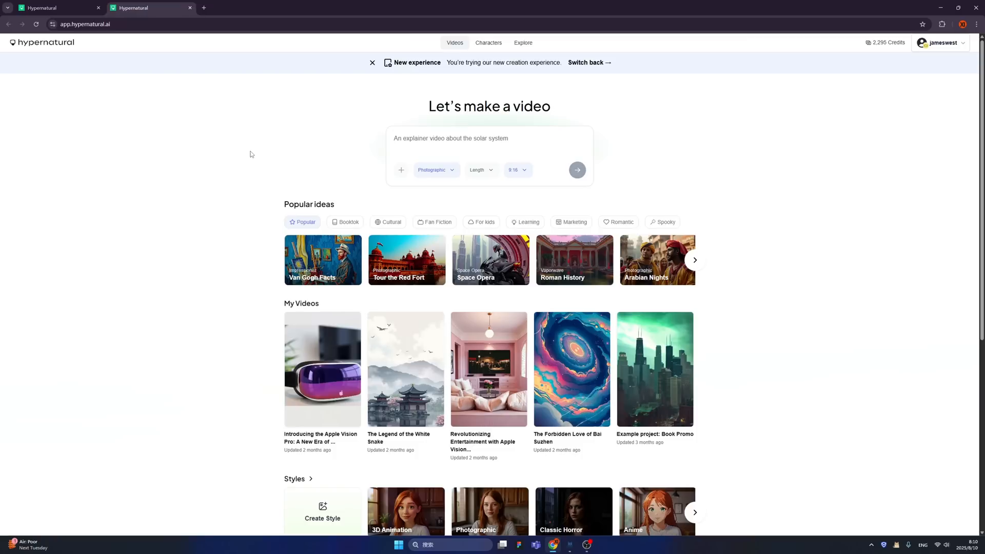
{"action": "mouse_move", "coordinate": [746, 171]}
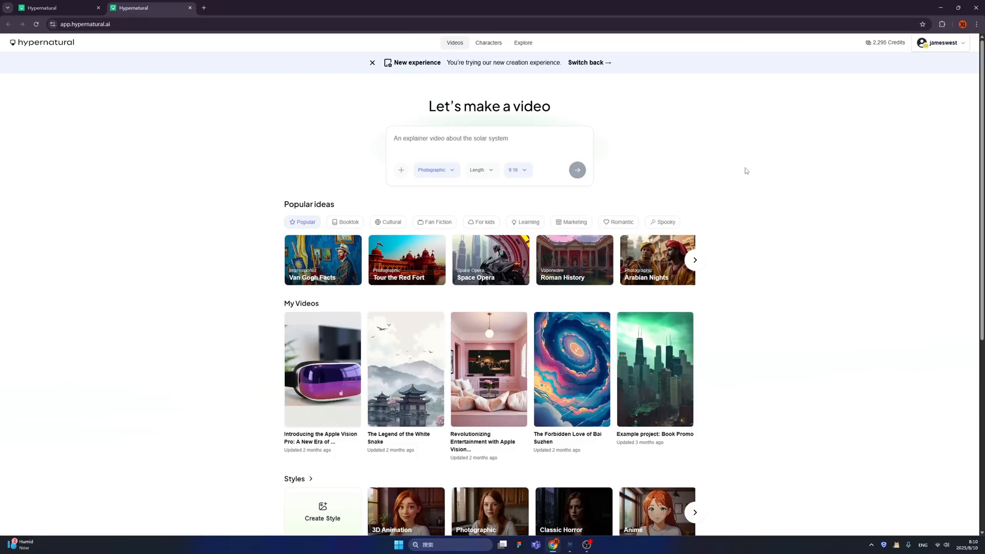
{"action": "mouse_move", "coordinate": [596, 127]}
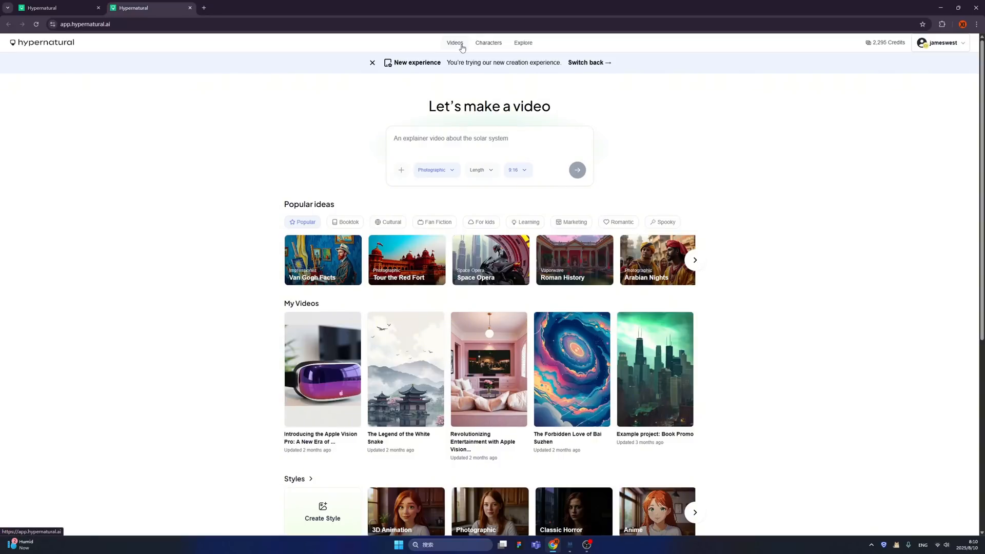
{"action": "mouse_move", "coordinate": [523, 43]}
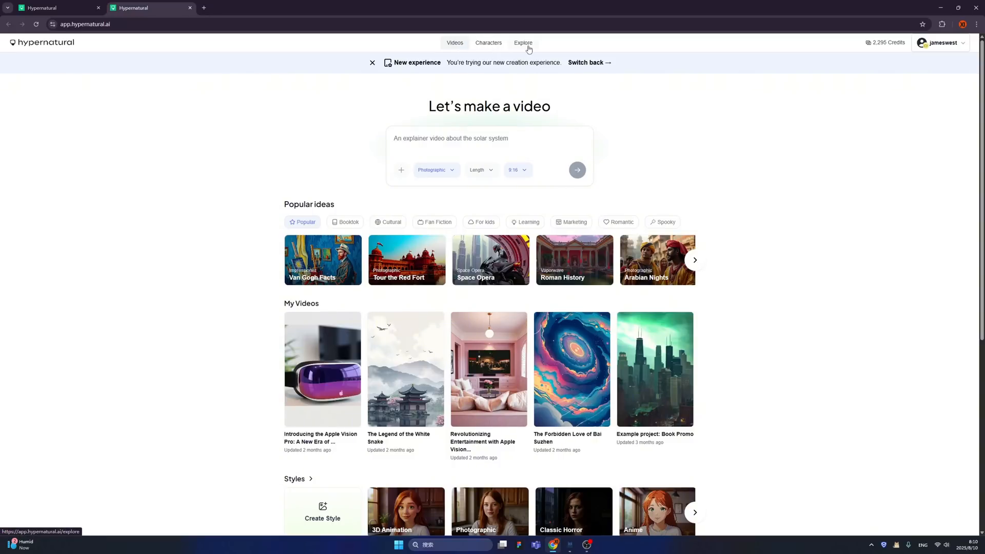
Step: Go to Explore and browse down to 'New videos From the community'
{"action": "left_click", "coordinate": [522, 42]}
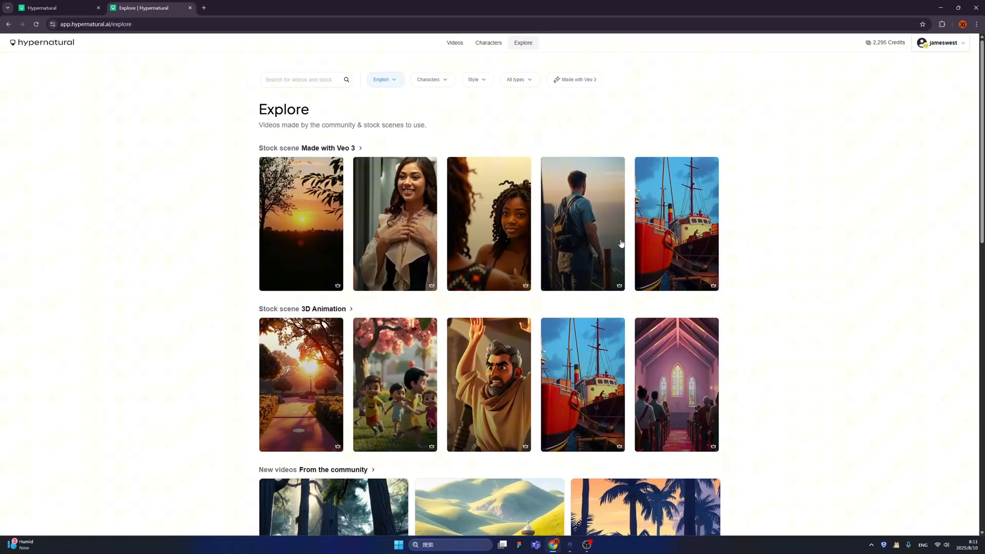
{"action": "mouse_move", "coordinate": [823, 242]}
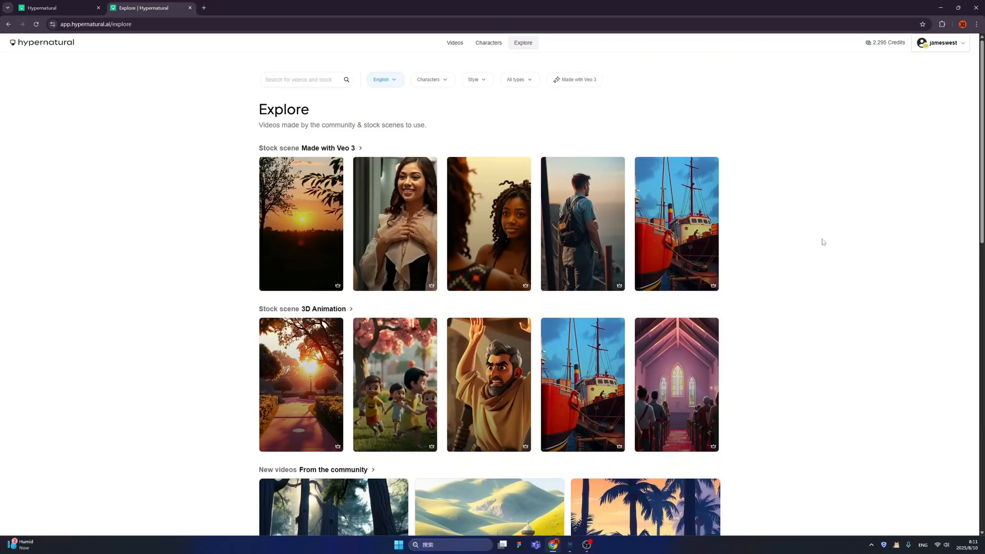
{"action": "scroll", "scroll_direction": "down", "scroll_amount": 3}
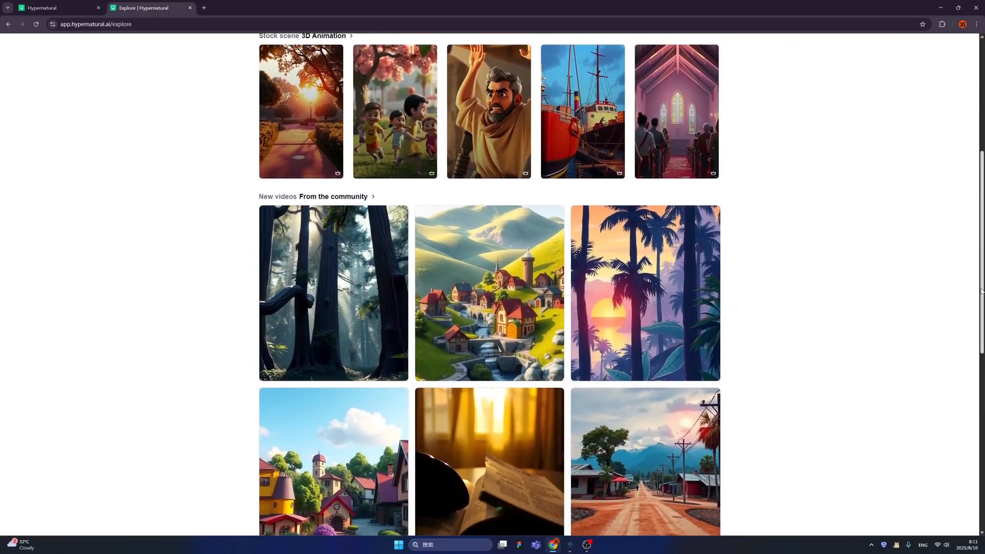
{"action": "scroll", "scroll_direction": "down", "scroll_amount": 3}
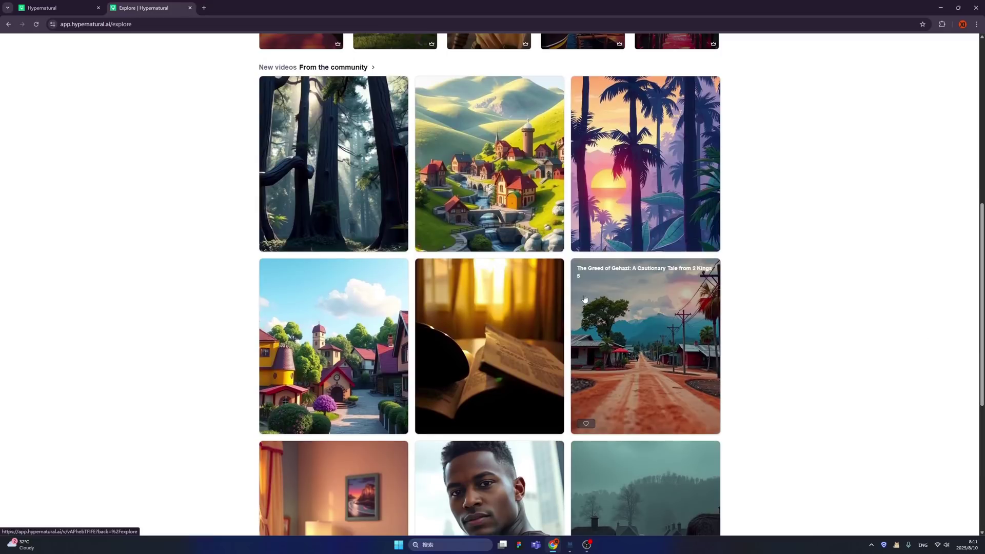
{"action": "mouse_move", "coordinate": [498, 323]}
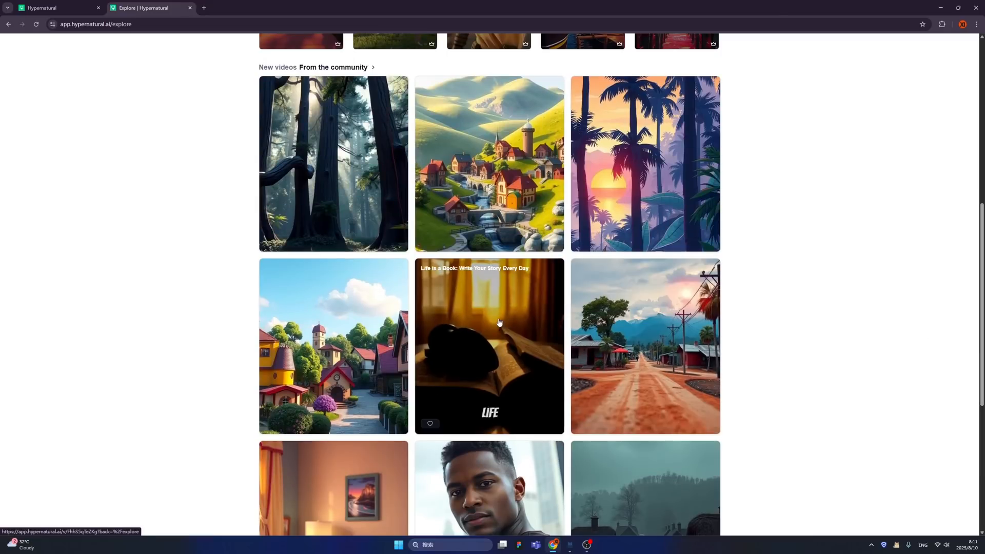
{"action": "scroll", "scroll_direction": "down", "scroll_amount": 3}
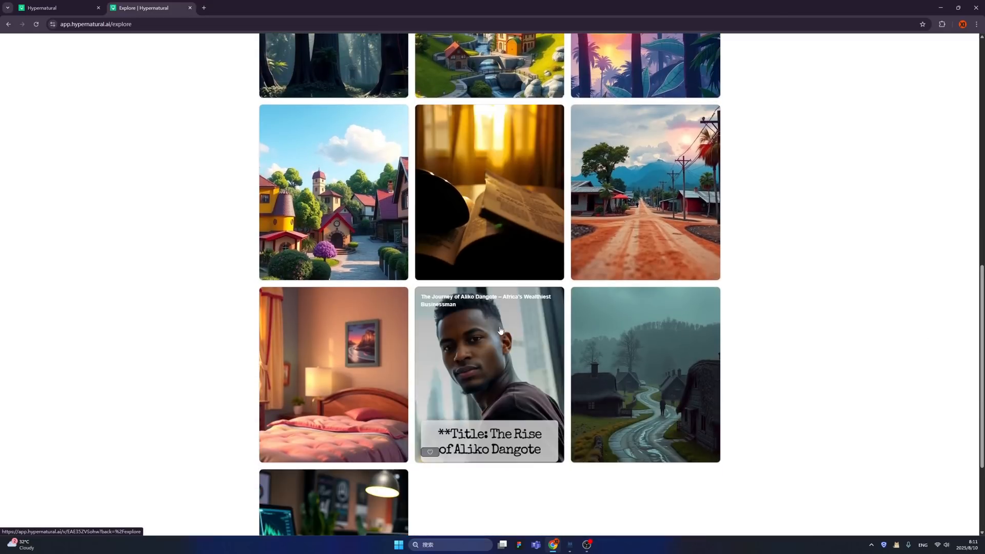
Step: Open the Aliko Dangote community video's detail page
{"action": "left_click", "coordinate": [488, 374]}
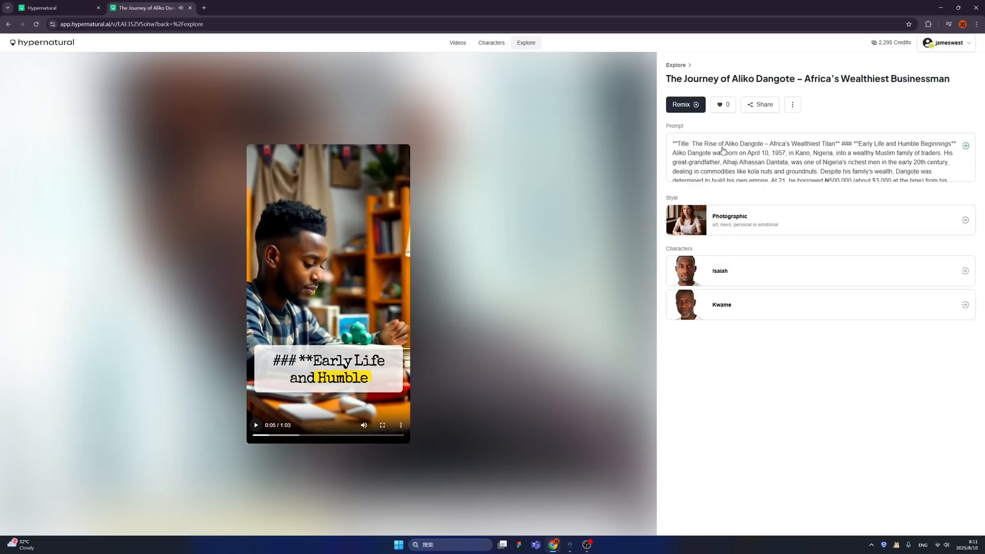
{"action": "mouse_move", "coordinate": [739, 165]}
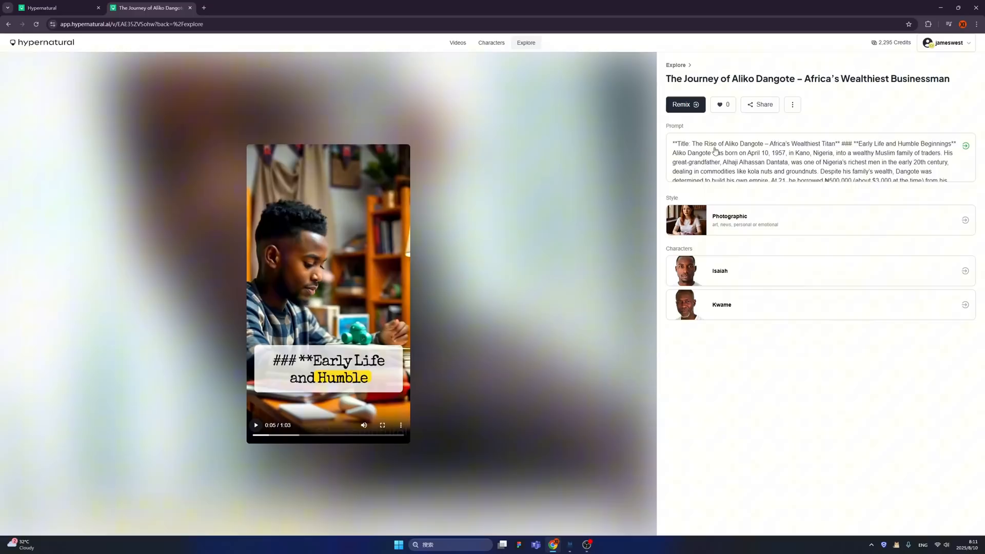
{"action": "mouse_move", "coordinate": [848, 154]}
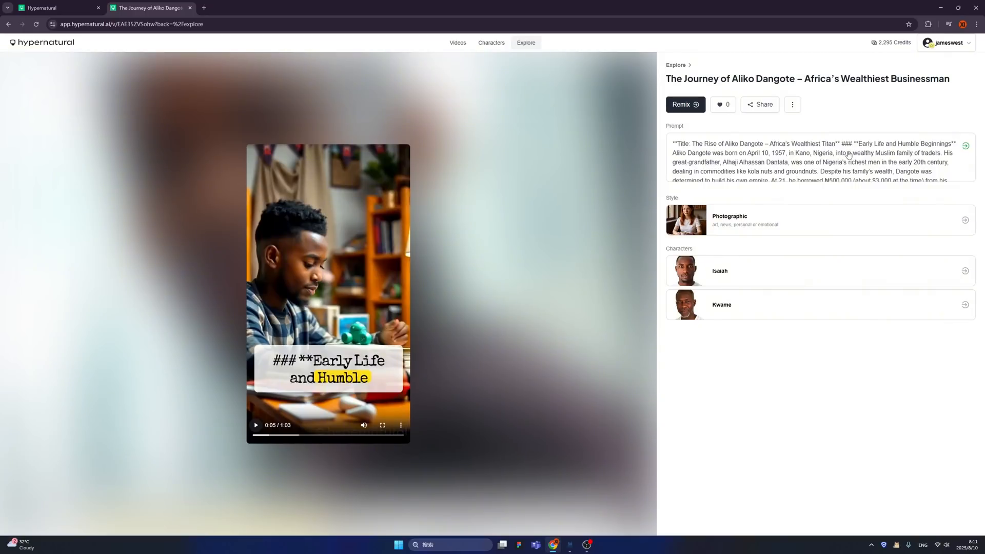
{"action": "mouse_move", "coordinate": [770, 168]}
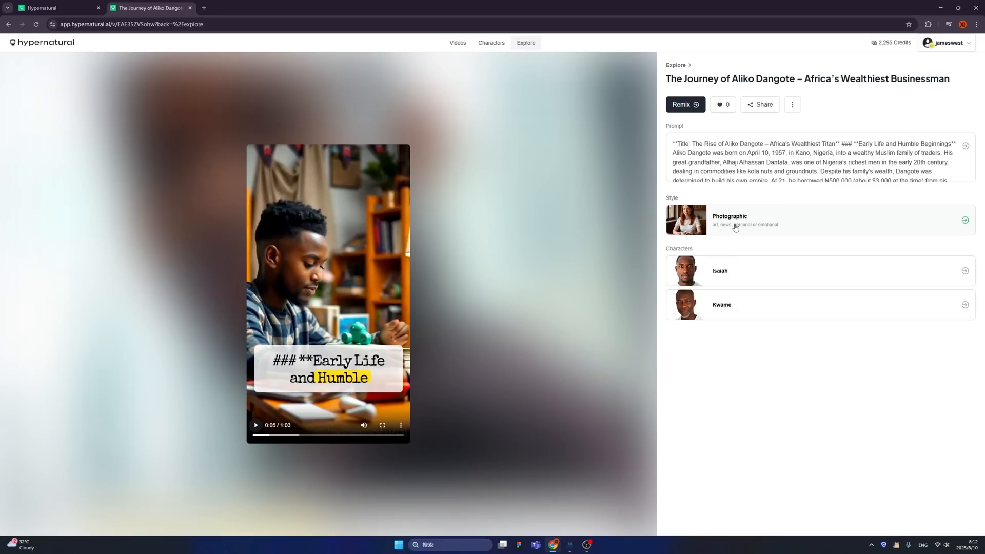
{"action": "mouse_move", "coordinate": [738, 280]}
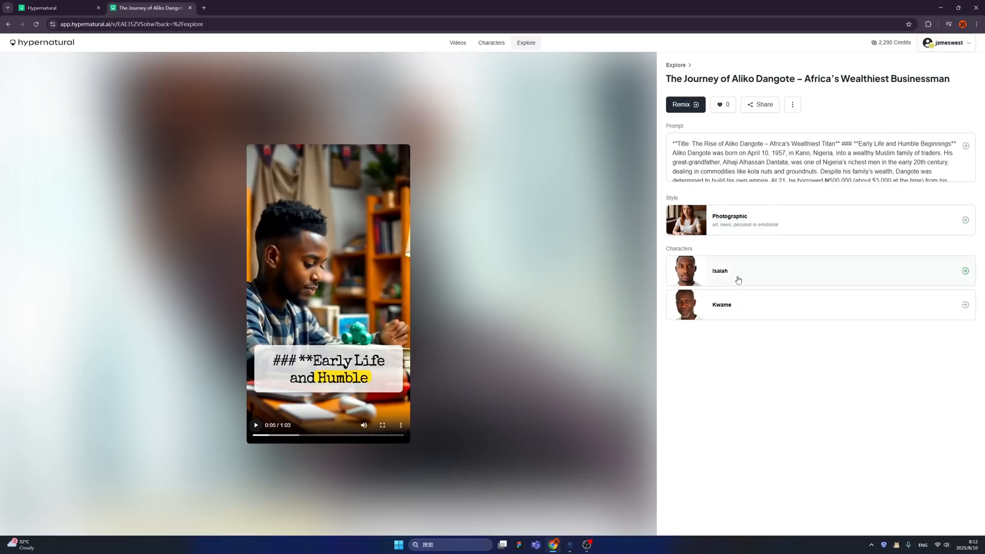
{"action": "mouse_move", "coordinate": [705, 263]}
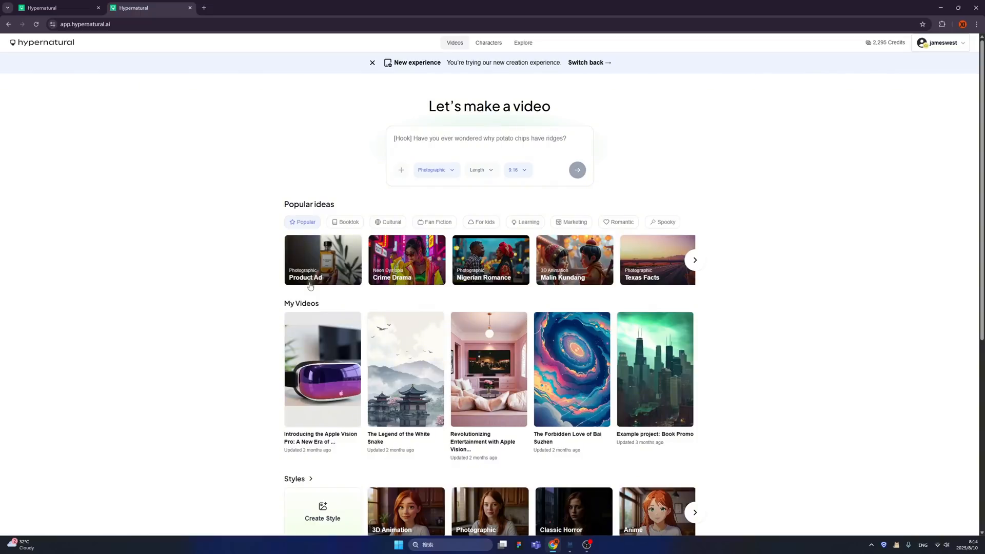
{"action": "mouse_move", "coordinate": [332, 260]}
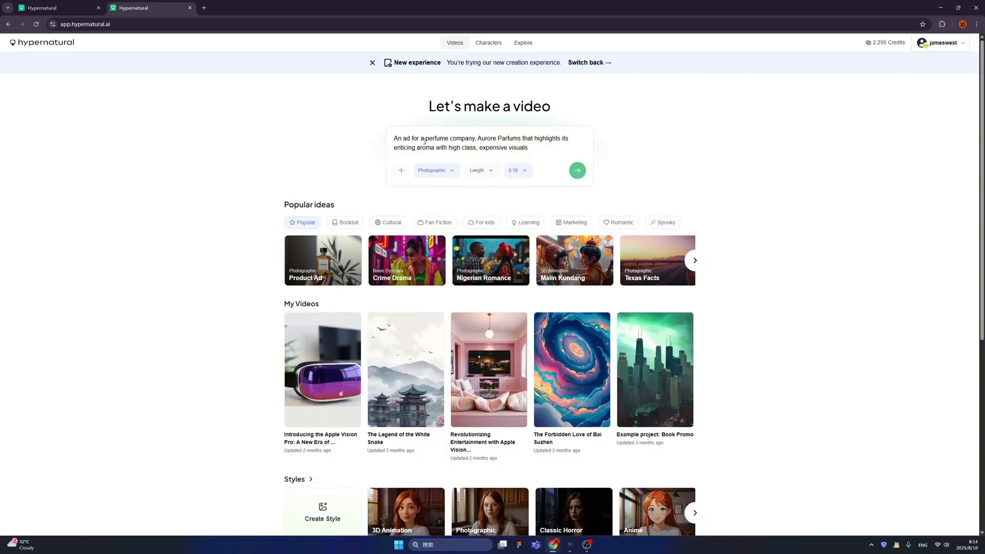
Step: Enter an Aurore Parfums perfume ad prompt in the 'Let's make a video' box
{"action": "left_click", "coordinate": [490, 142]}
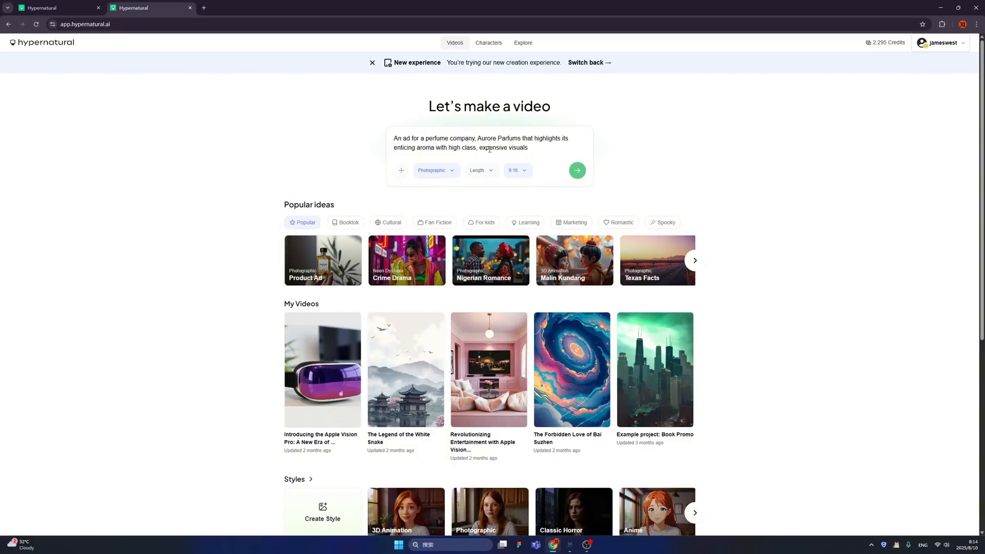
{"action": "mouse_move", "coordinate": [401, 171]}
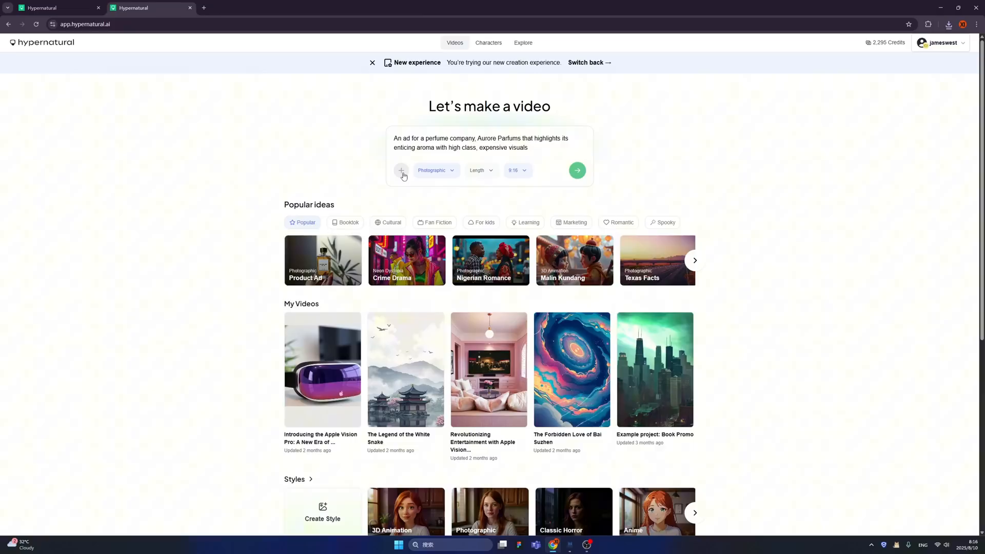
Step: Upload the perfume bottle image as a Photo attachment to the prompt
{"action": "left_click", "coordinate": [401, 170]}
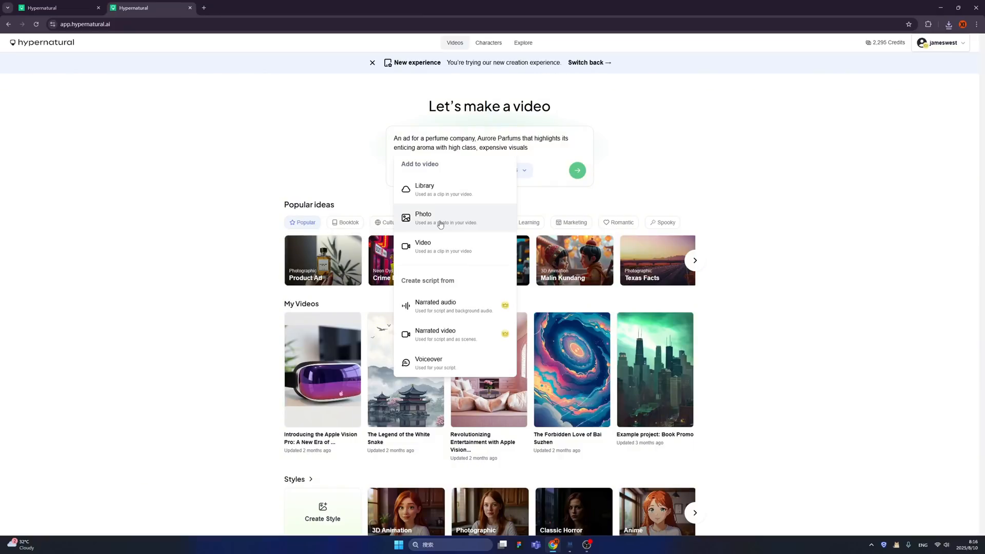
{"action": "left_click", "coordinate": [423, 218]}
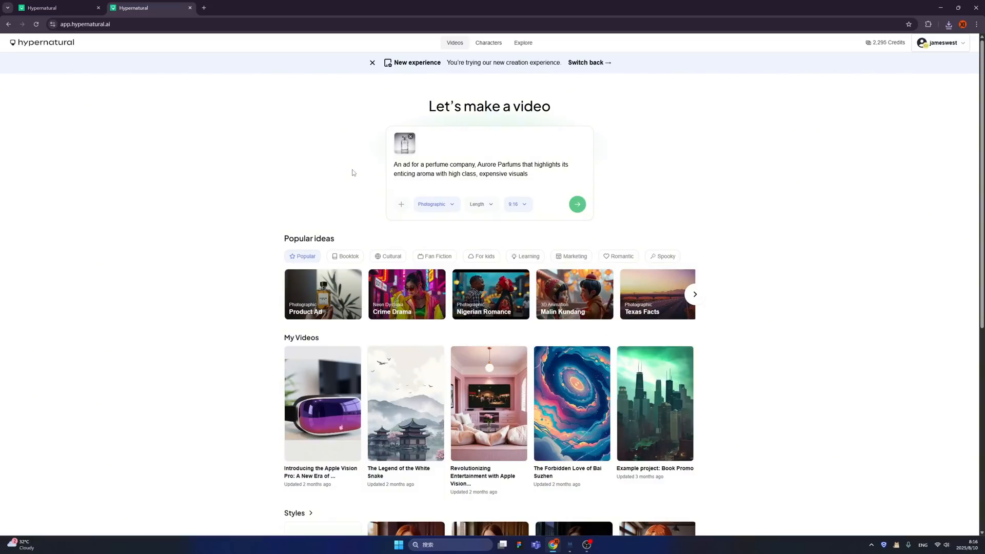
{"action": "mouse_move", "coordinate": [406, 151]}
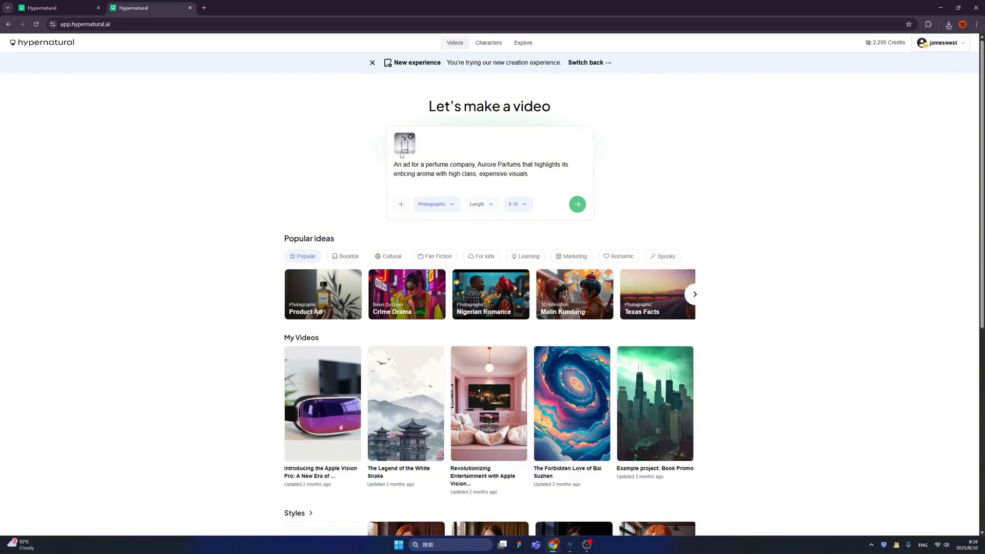
{"action": "mouse_move", "coordinate": [380, 183]}
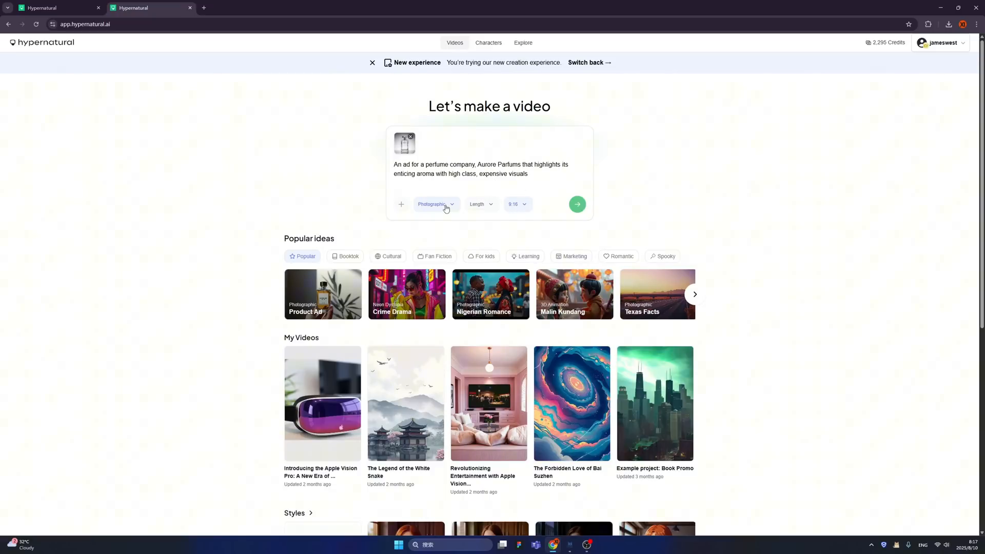
Step: Set the video length to Classic and the aspect ratio to 9:16 Tall Portrait
{"action": "left_click", "coordinate": [434, 204]}
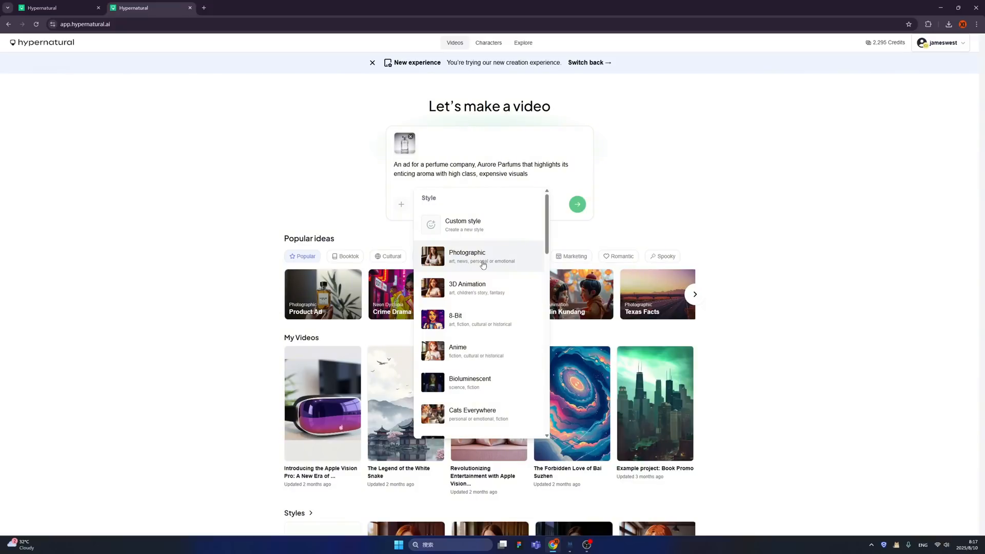
{"action": "mouse_move", "coordinate": [489, 293]}
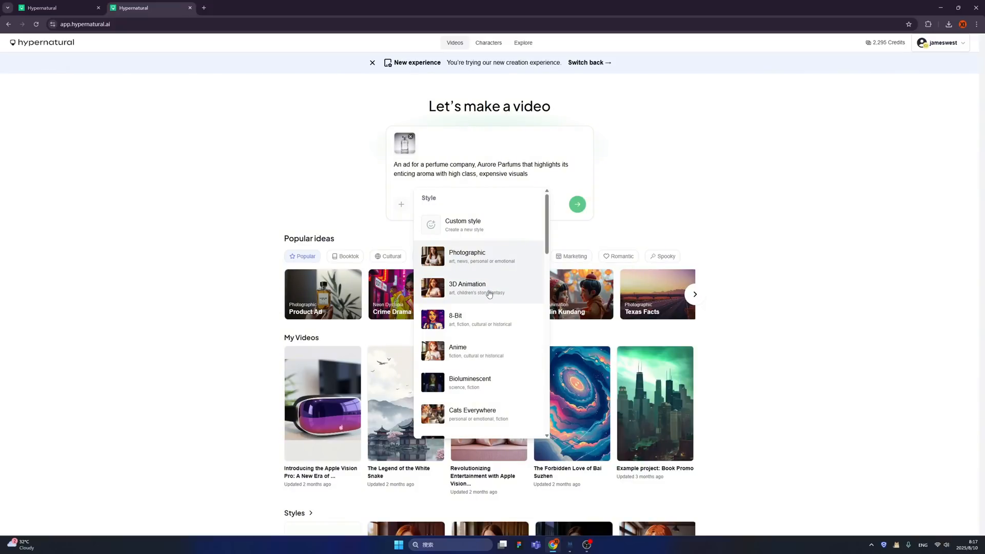
{"action": "mouse_move", "coordinate": [492, 264]}
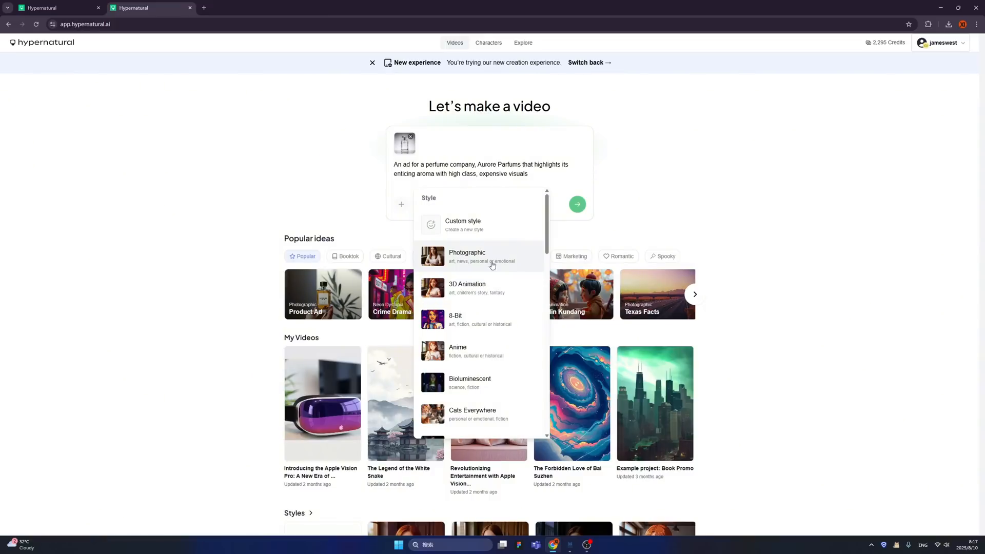
{"action": "mouse_move", "coordinate": [511, 257]}
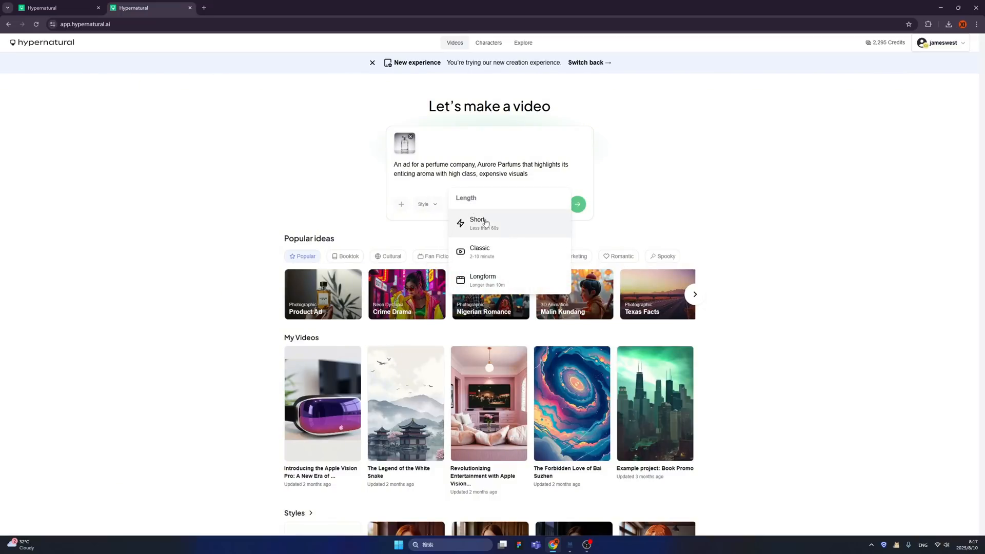
{"action": "mouse_move", "coordinate": [492, 249]}
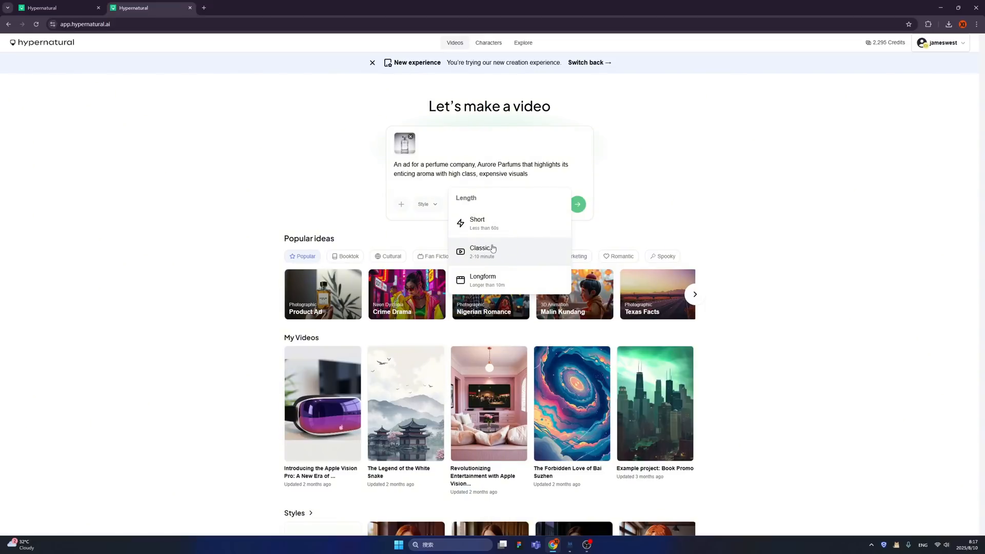
{"action": "mouse_move", "coordinate": [494, 262]}
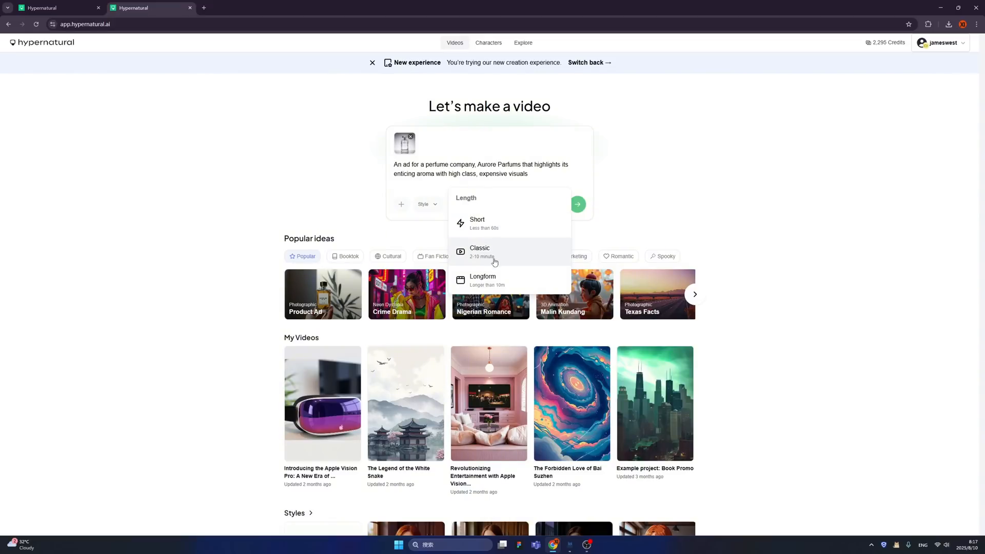
{"action": "mouse_move", "coordinate": [498, 258]}
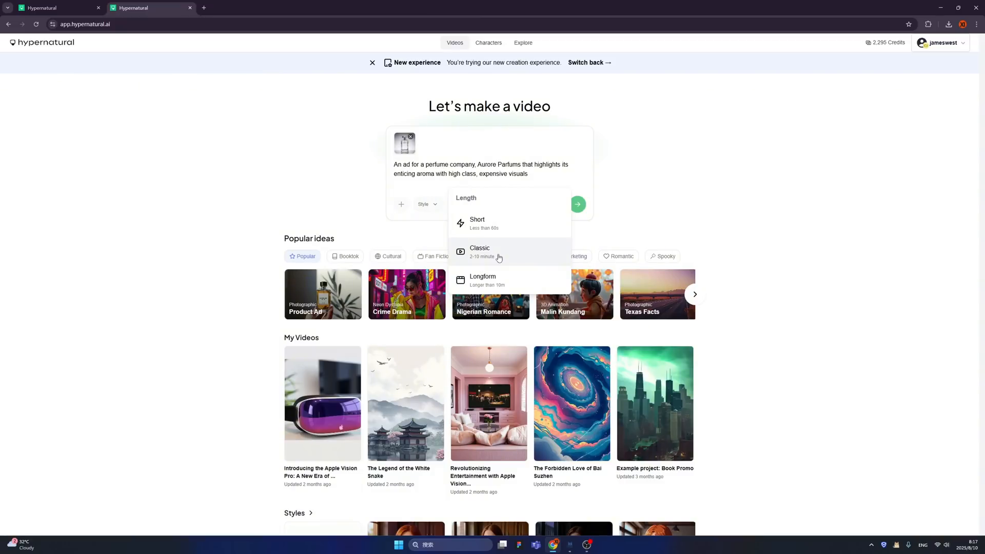
{"action": "left_click", "coordinate": [479, 251]}
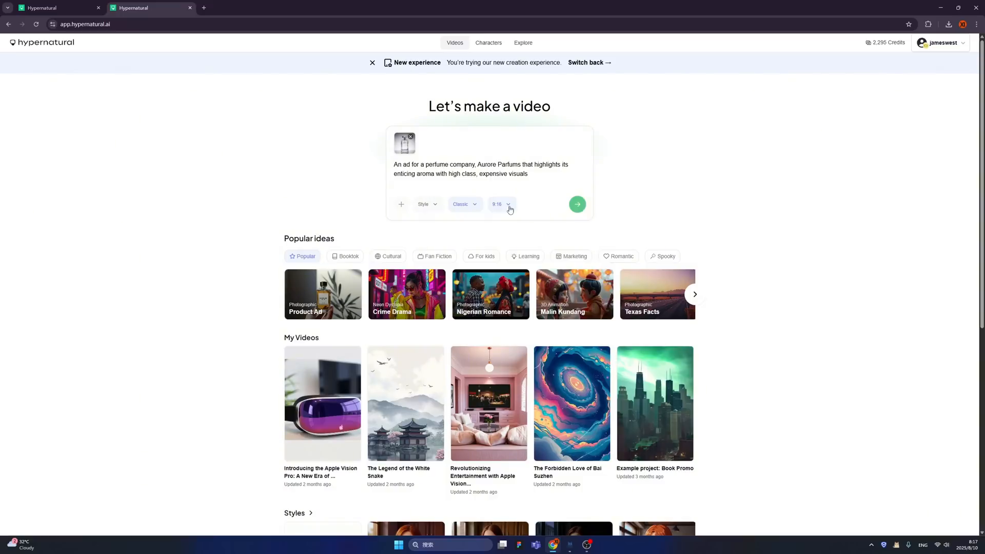
{"action": "left_click", "coordinate": [501, 204]}
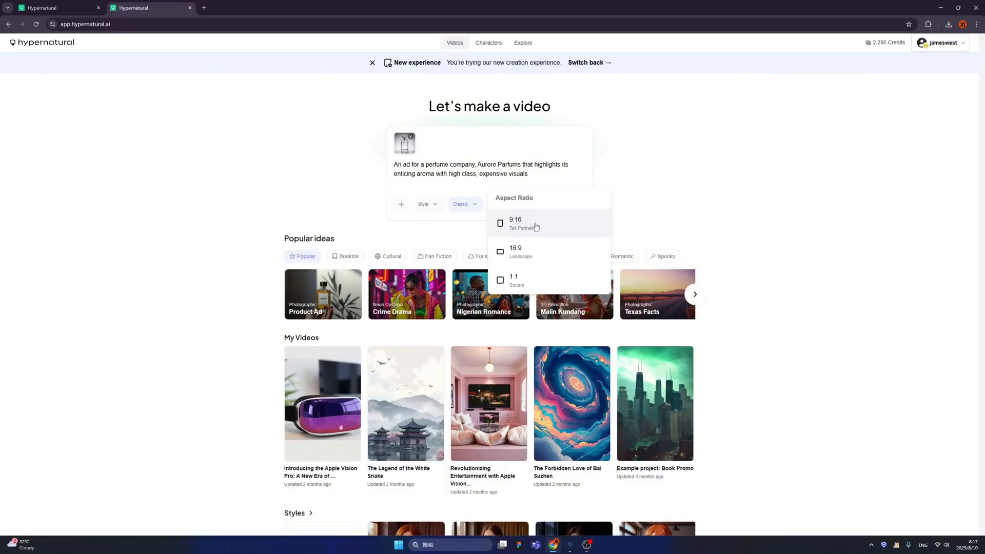
{"action": "mouse_move", "coordinate": [519, 229]}
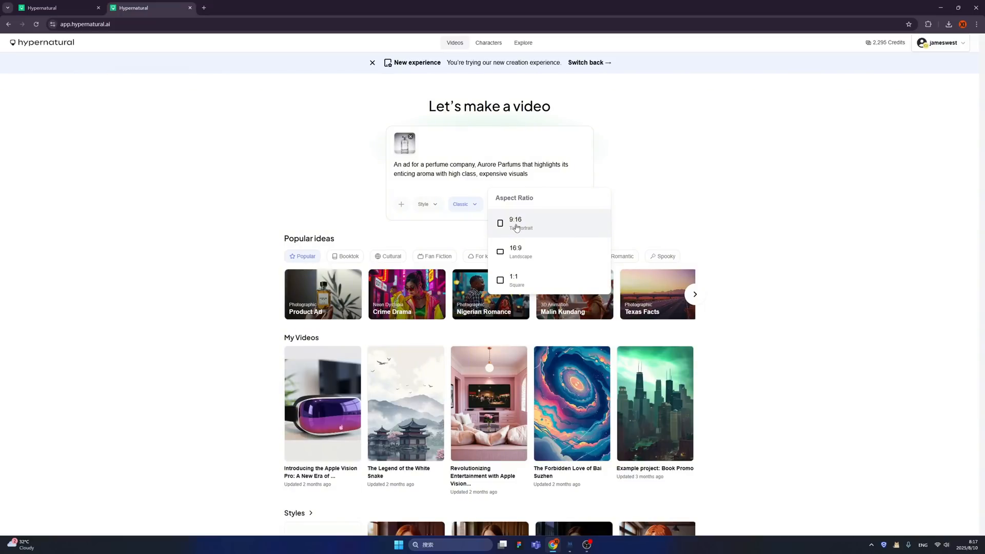
{"action": "mouse_move", "coordinate": [532, 228]}
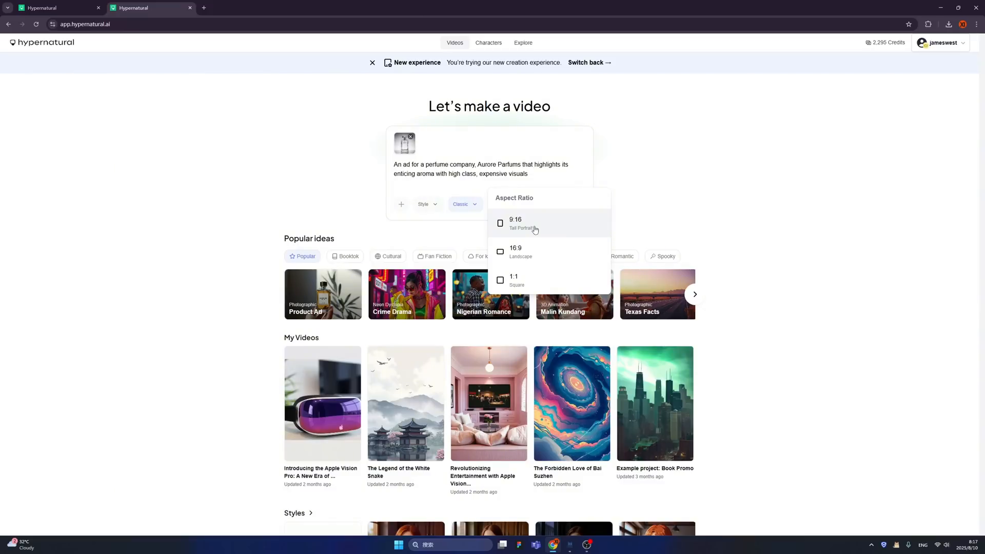
{"action": "mouse_move", "coordinate": [537, 252]}
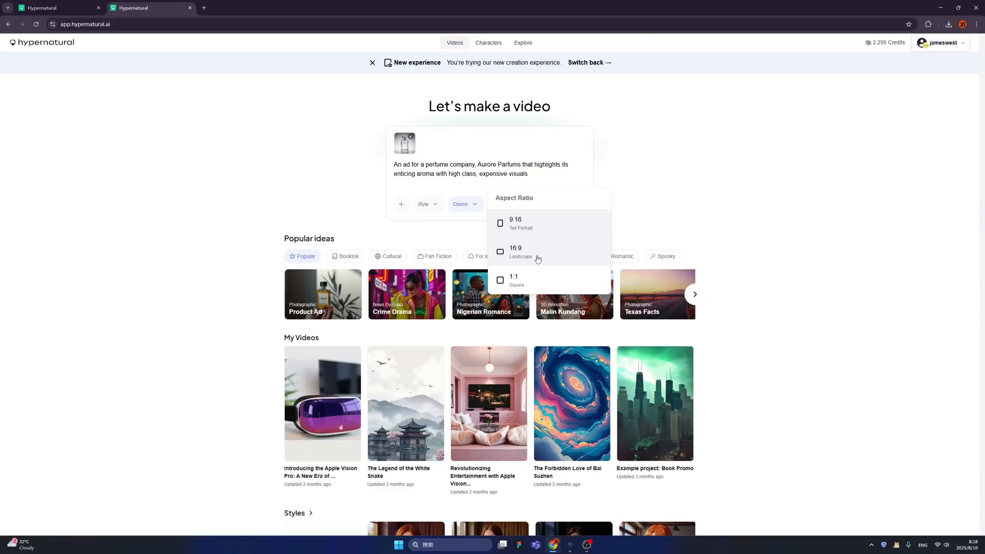
{"action": "mouse_move", "coordinate": [535, 286]}
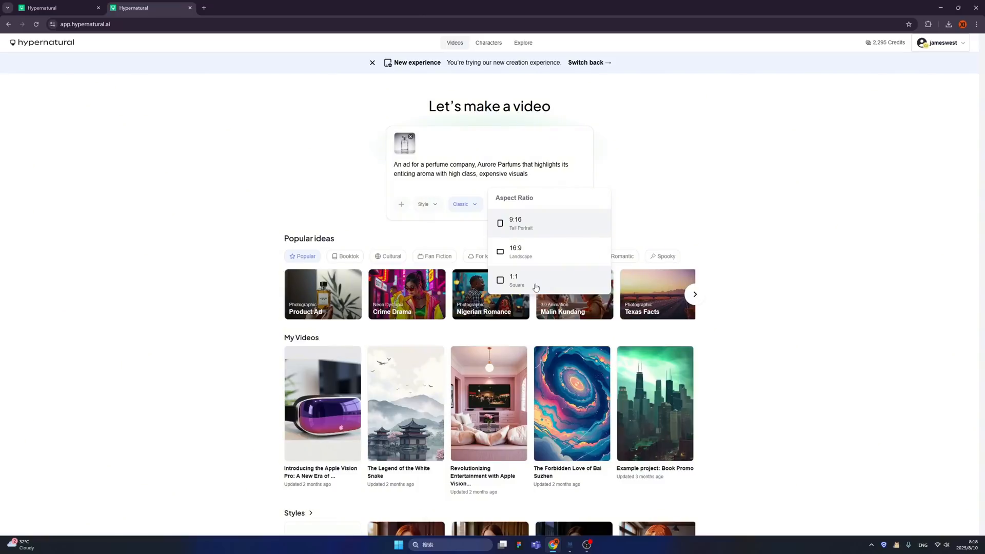
{"action": "left_click", "coordinate": [515, 221]}
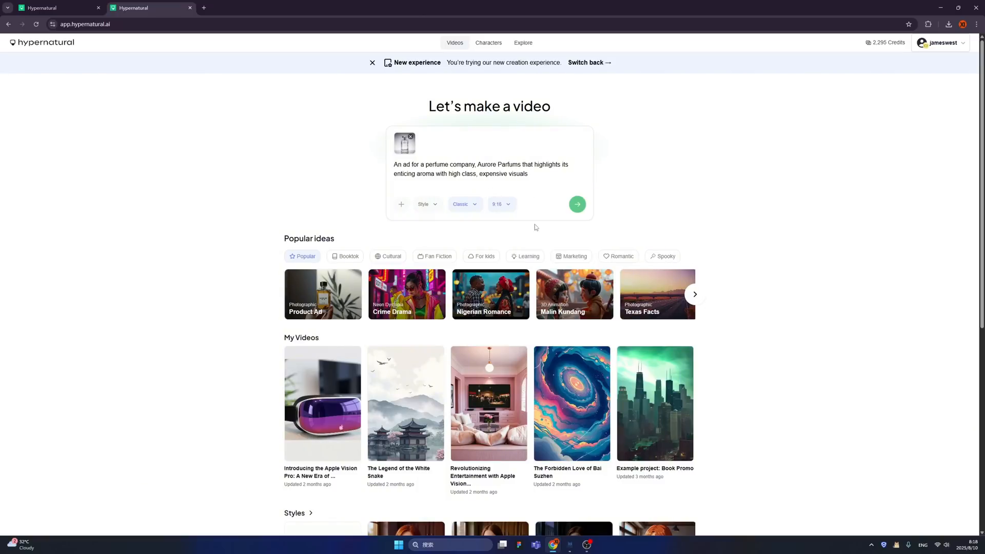
{"action": "left_click", "coordinate": [498, 204]}
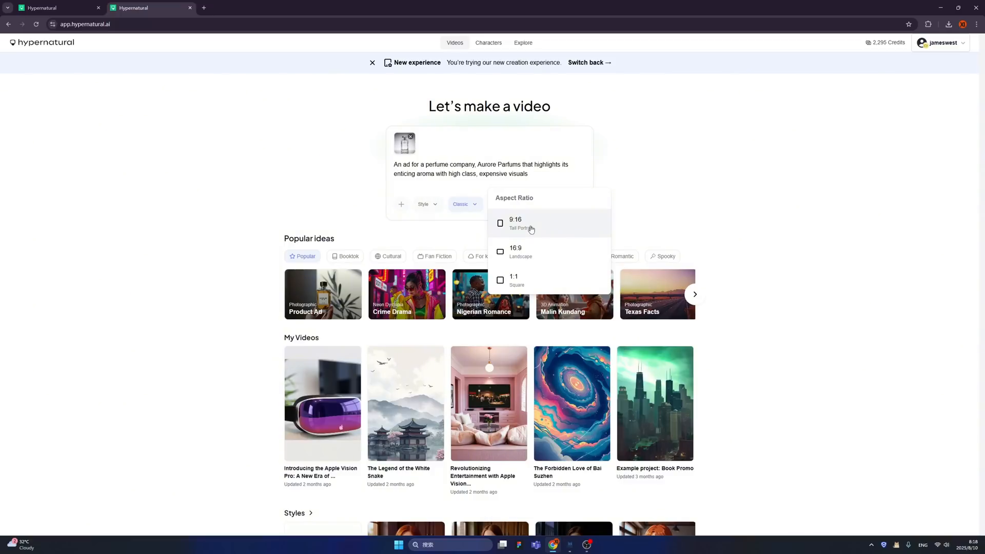
{"action": "left_click", "coordinate": [515, 223]}
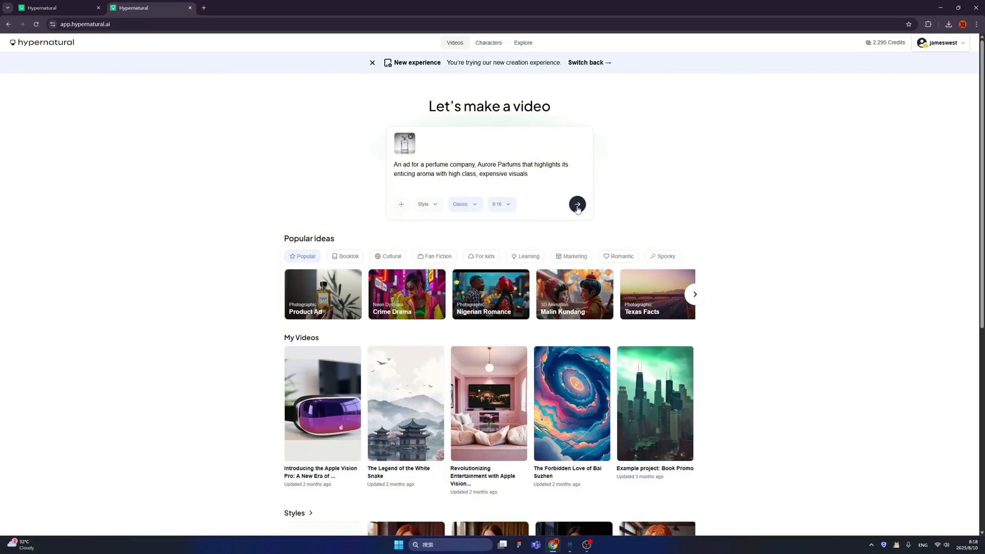
Step: Generate the 'Aurore Parfums: A Symphony of Elegance and Aroma' script from the prompt
{"action": "left_click", "coordinate": [576, 204]}
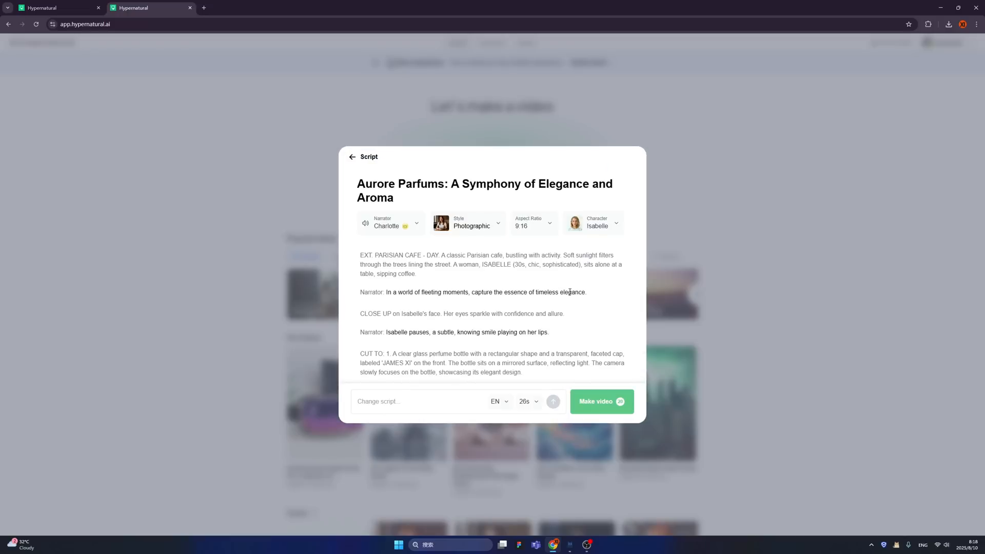
{"action": "mouse_move", "coordinate": [396, 246]}
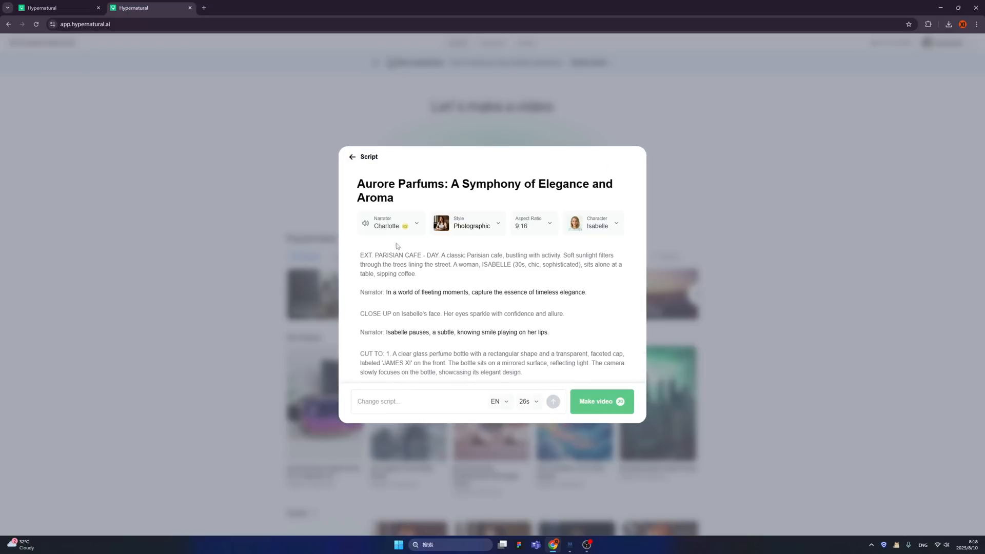
{"action": "mouse_move", "coordinate": [392, 226]}
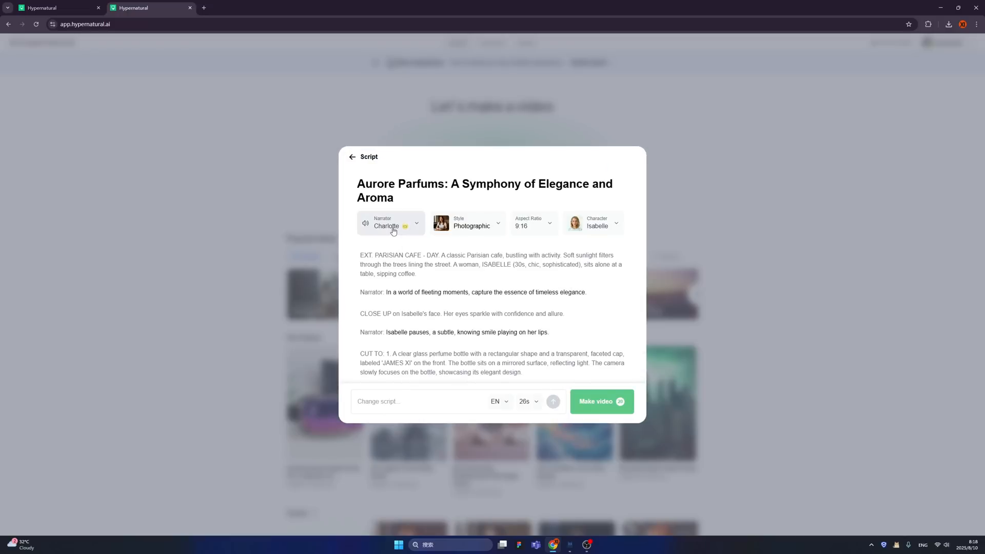
{"action": "mouse_move", "coordinate": [466, 223]}
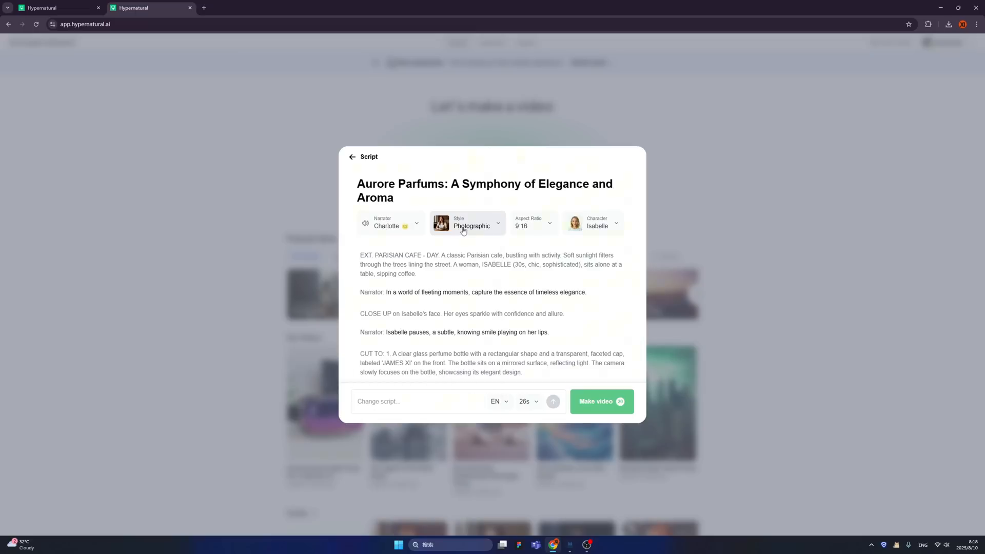
{"action": "mouse_move", "coordinate": [476, 232]}
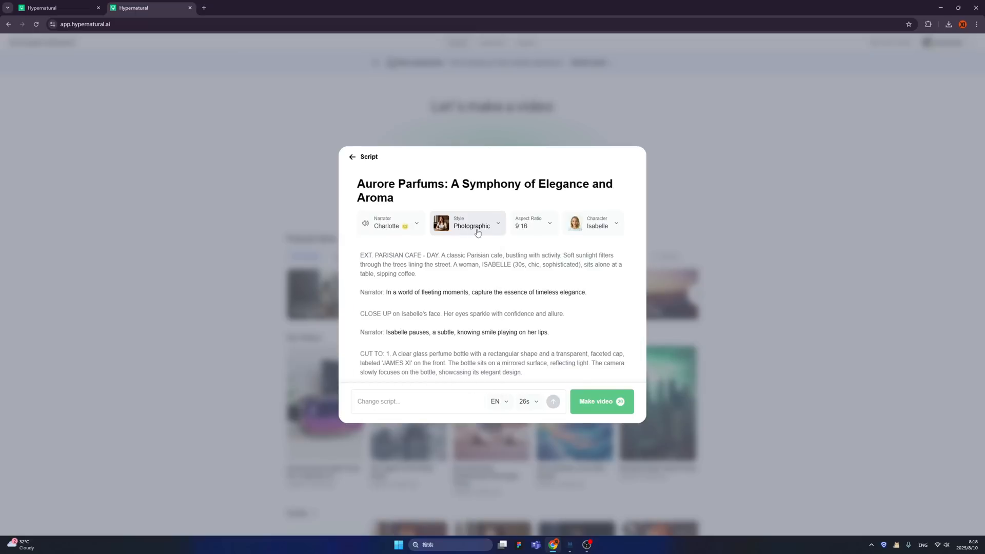
{"action": "mouse_move", "coordinate": [533, 225]}
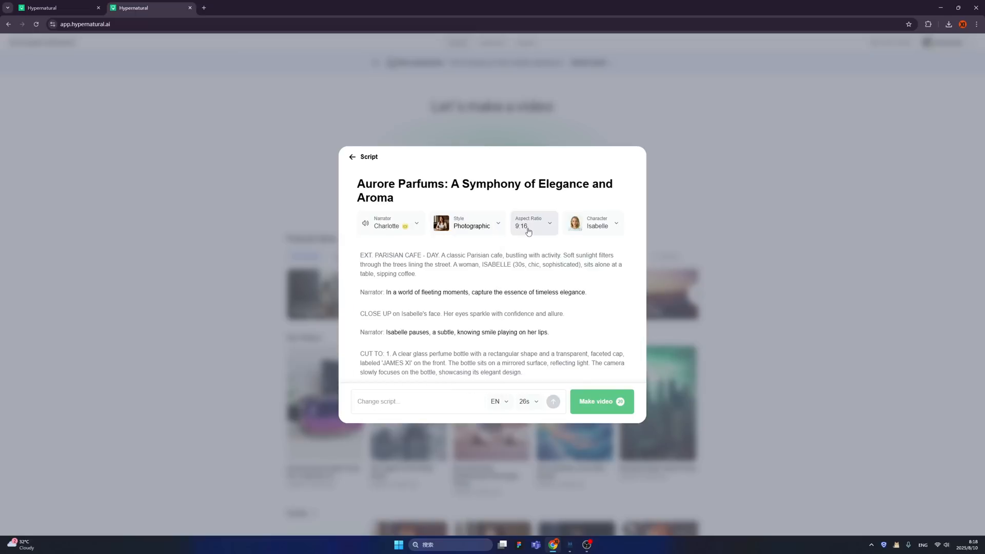
{"action": "mouse_move", "coordinate": [615, 229]}
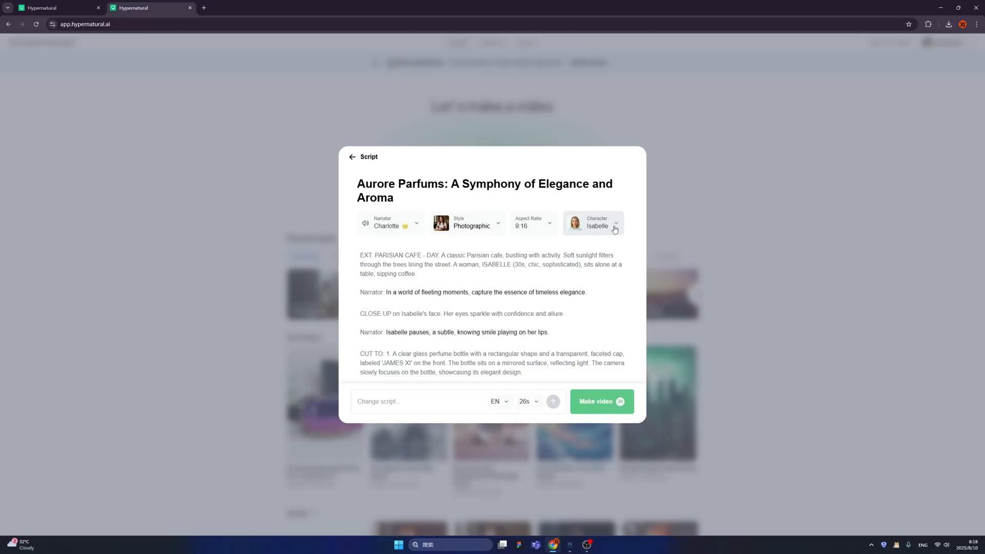
Step: Open the Character dropdown and scroll through the cast list for Isabelle
{"action": "left_click", "coordinate": [592, 224]}
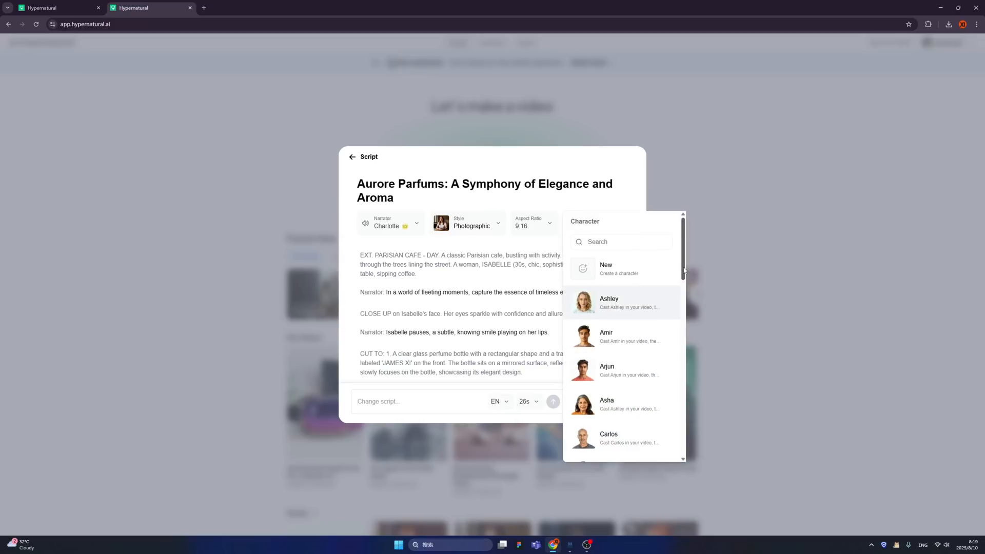
{"action": "scroll", "scroll_direction": "down", "scroll_amount": 3}
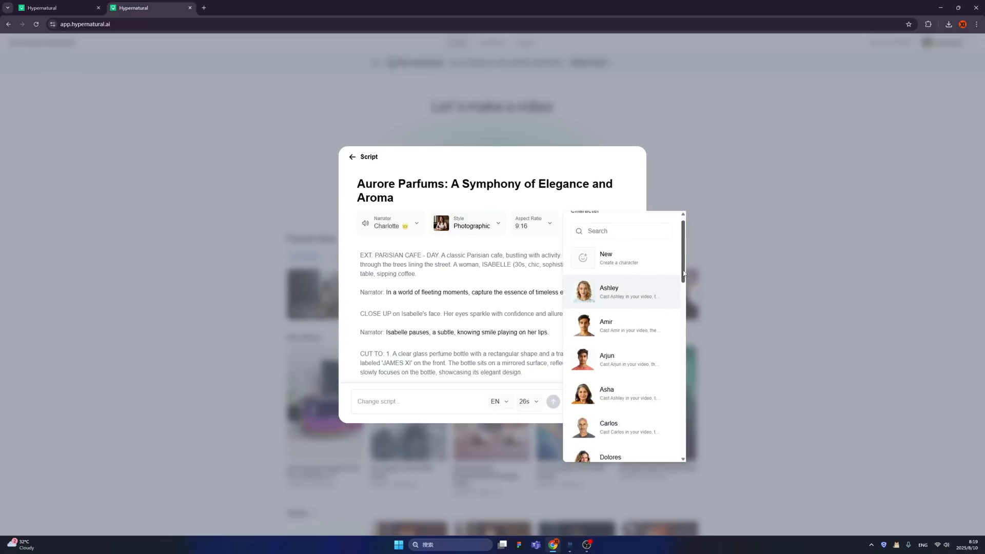
{"action": "scroll", "scroll_direction": "down", "scroll_amount": 3}
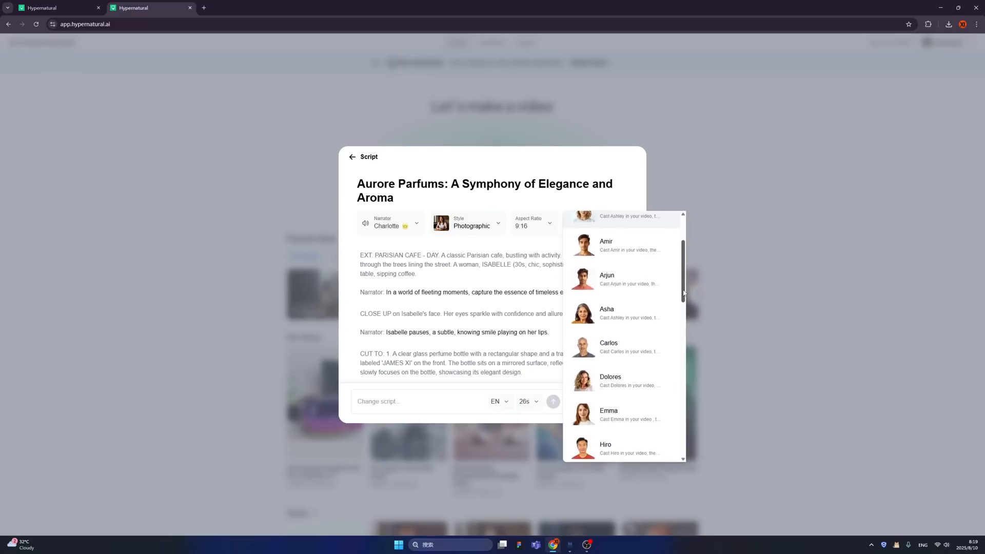
{"action": "scroll", "scroll_direction": "up", "scroll_amount": 3}
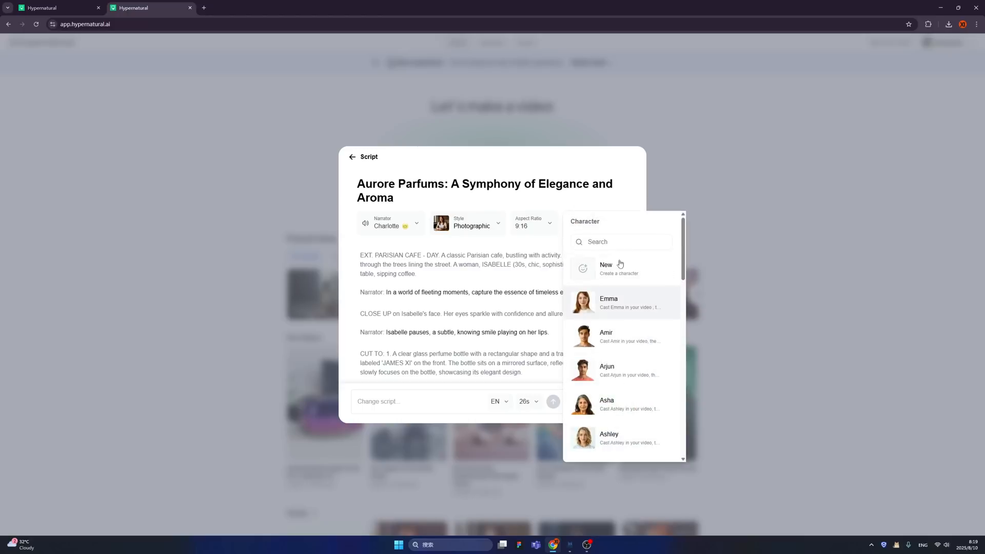
{"action": "scroll", "scroll_direction": "down", "scroll_amount": 3}
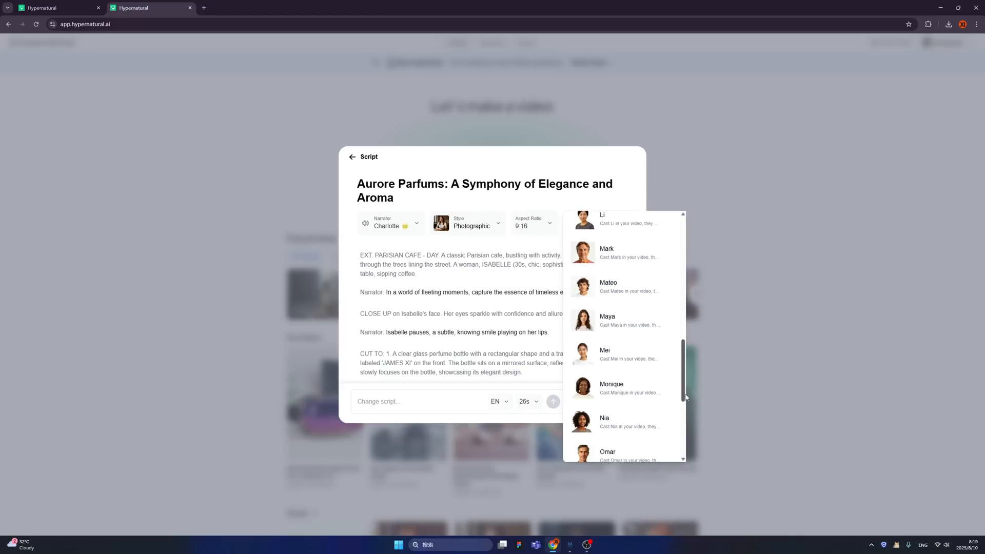
{"action": "scroll", "scroll_direction": "down", "scroll_amount": 3}
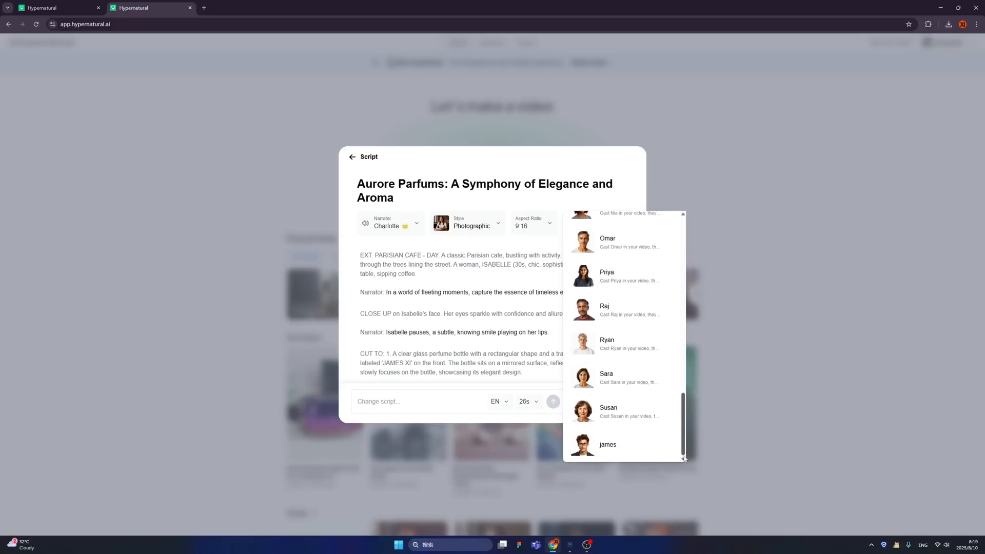
{"action": "scroll", "scroll_direction": "up", "scroll_amount": 3}
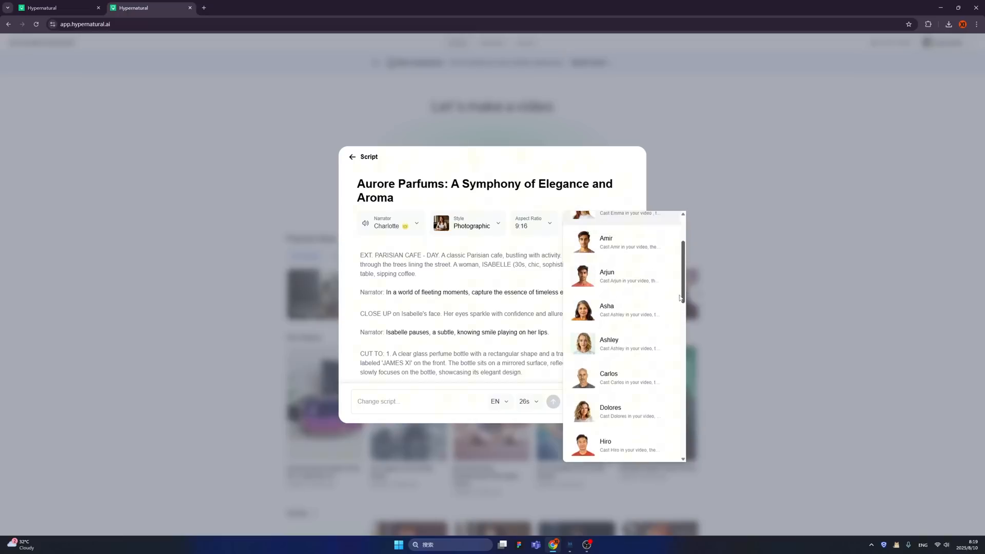
{"action": "scroll", "scroll_direction": "up", "scroll_amount": 3}
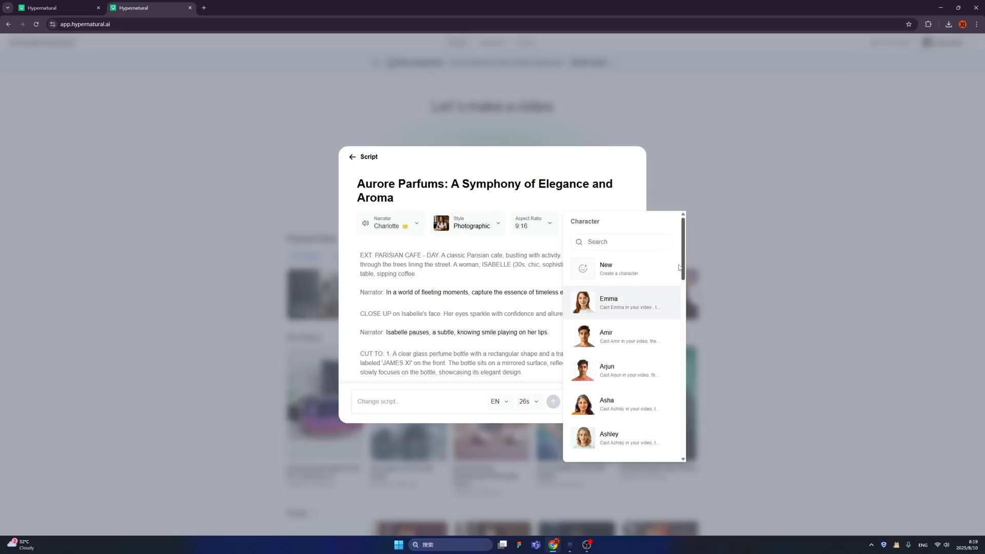
{"action": "mouse_move", "coordinate": [606, 269]}
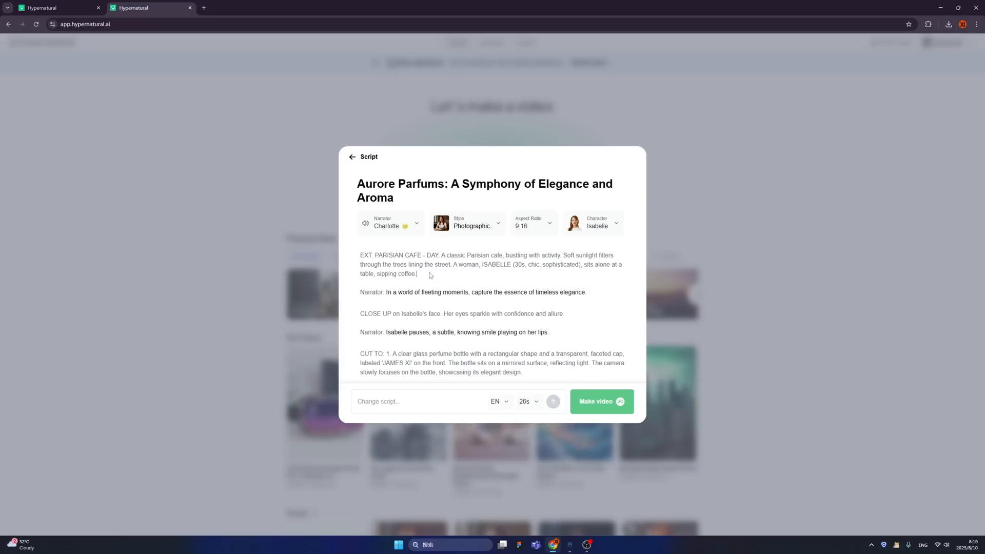
{"action": "mouse_move", "coordinate": [557, 302]}
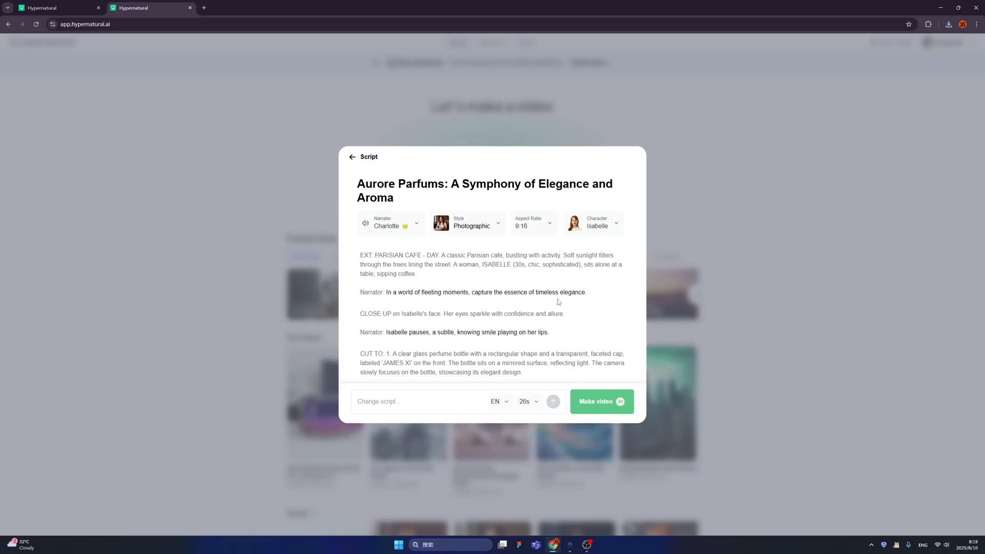
{"action": "mouse_move", "coordinate": [594, 401]}
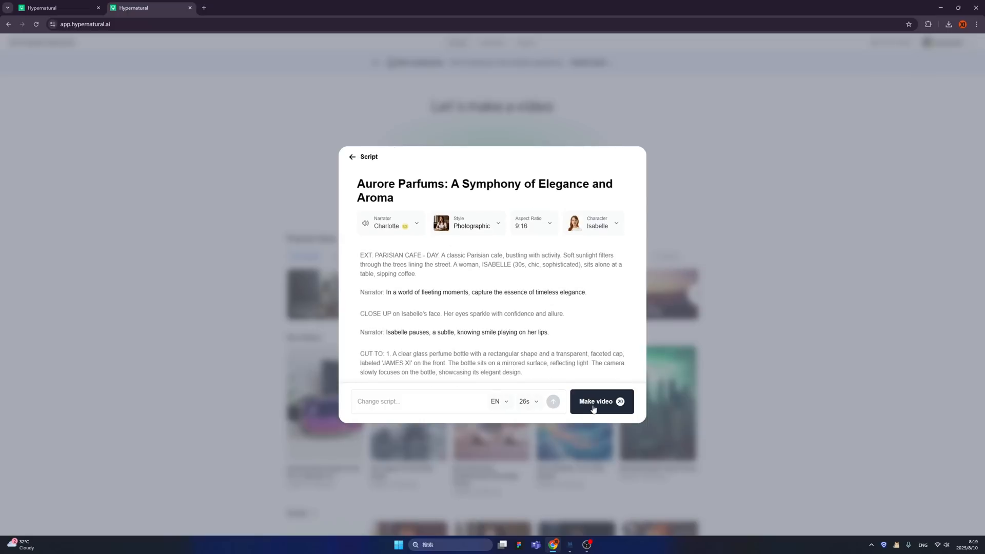
Step: Make the video from the script and play its preview in the editor
{"action": "left_click", "coordinate": [599, 402]}
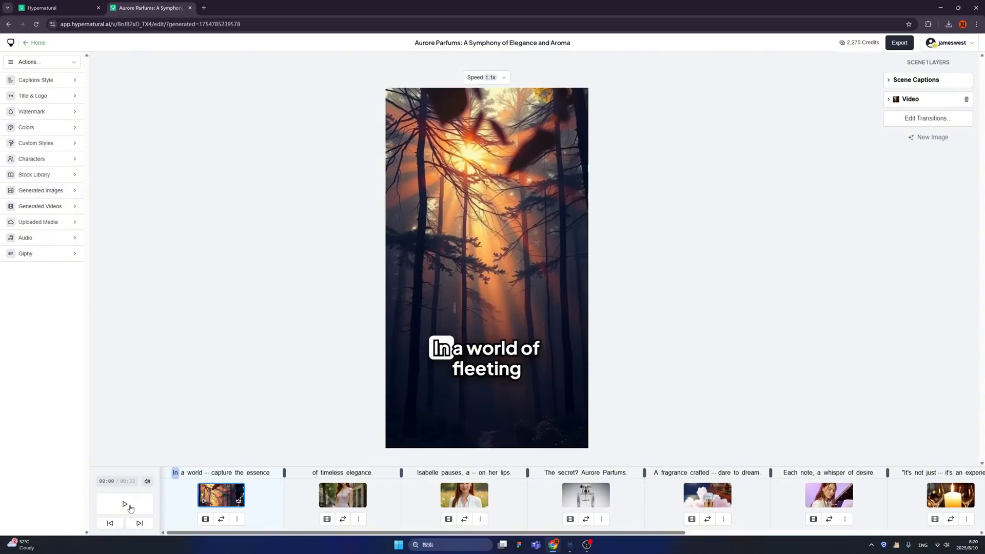
{"action": "left_click", "coordinate": [123, 504]}
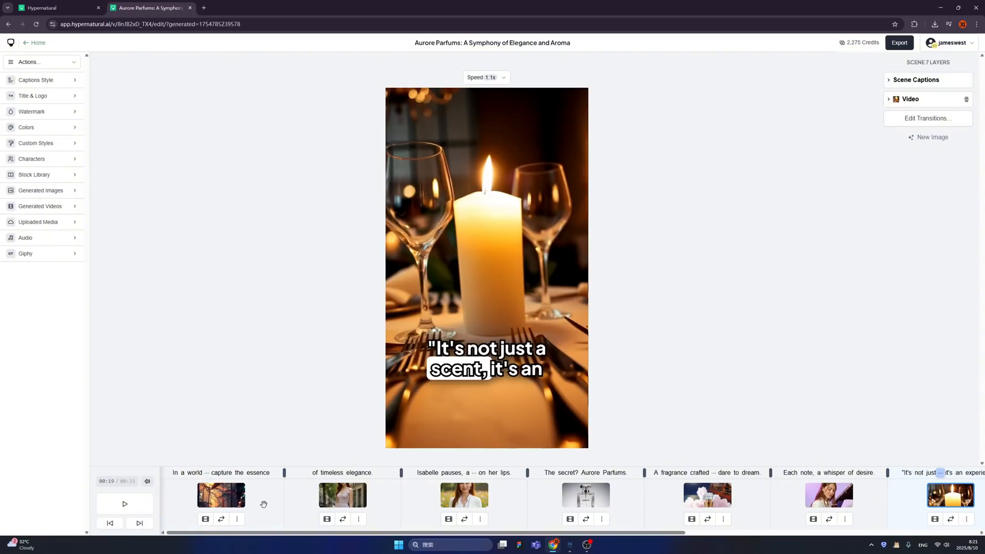
{"action": "mouse_move", "coordinate": [342, 496]}
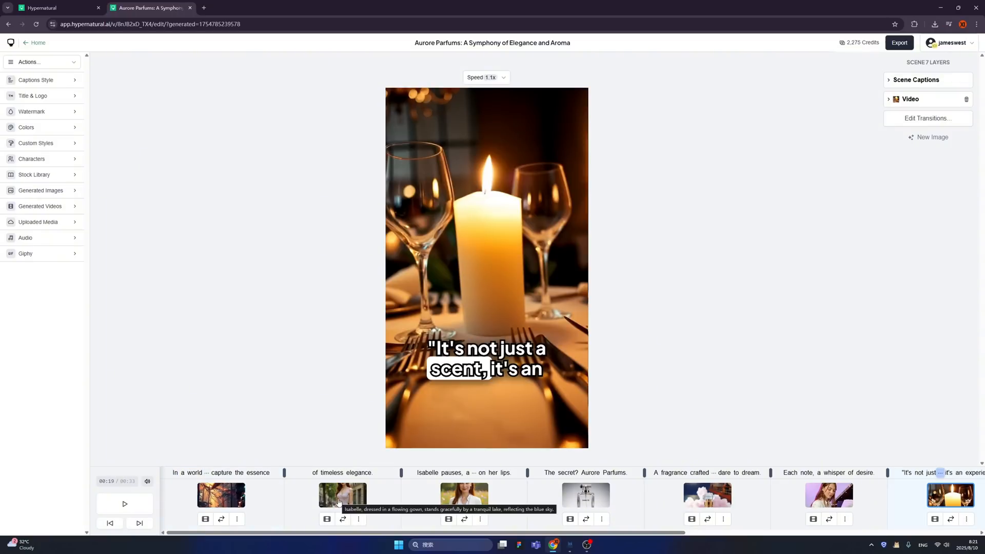
Step: Open the first scene's settings, play the preview, and animate scenes 3 and 4
{"action": "left_click", "coordinate": [221, 495]}
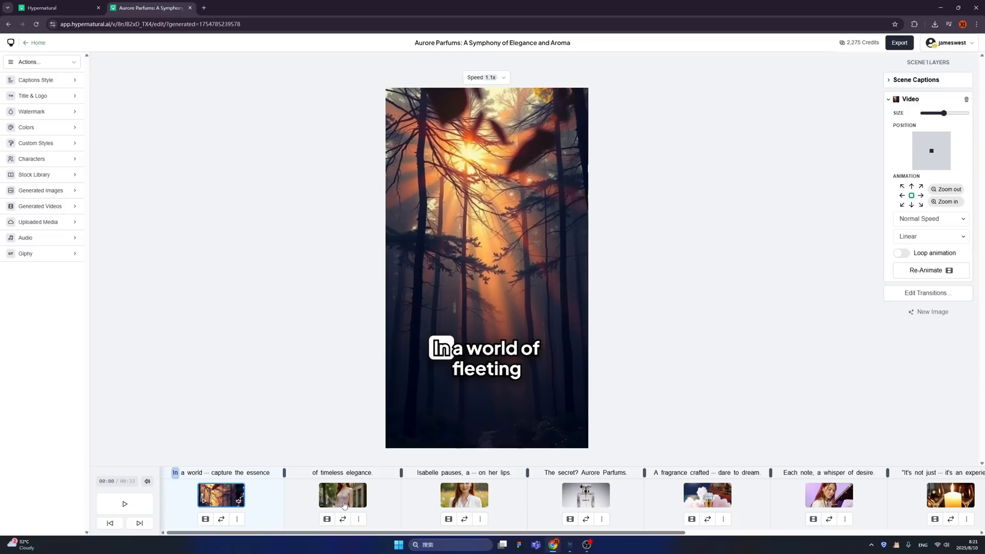
{"action": "mouse_move", "coordinate": [342, 495]}
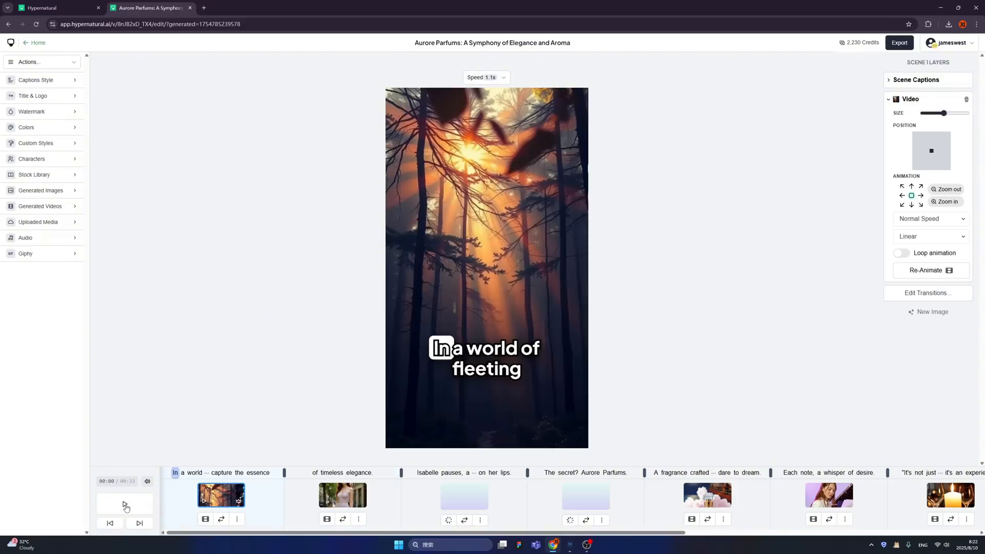
{"action": "left_click", "coordinate": [124, 503]}
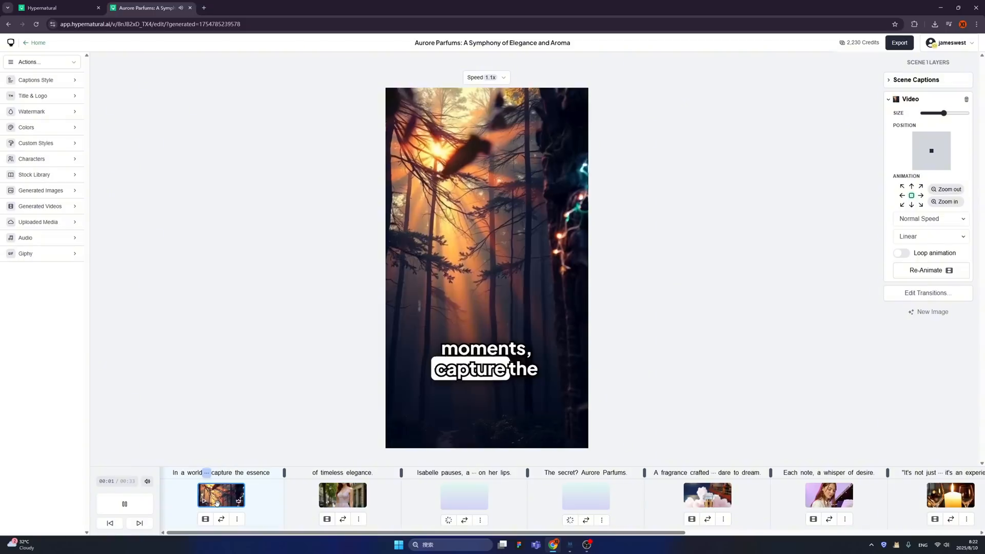
{"action": "left_click", "coordinate": [342, 495]}
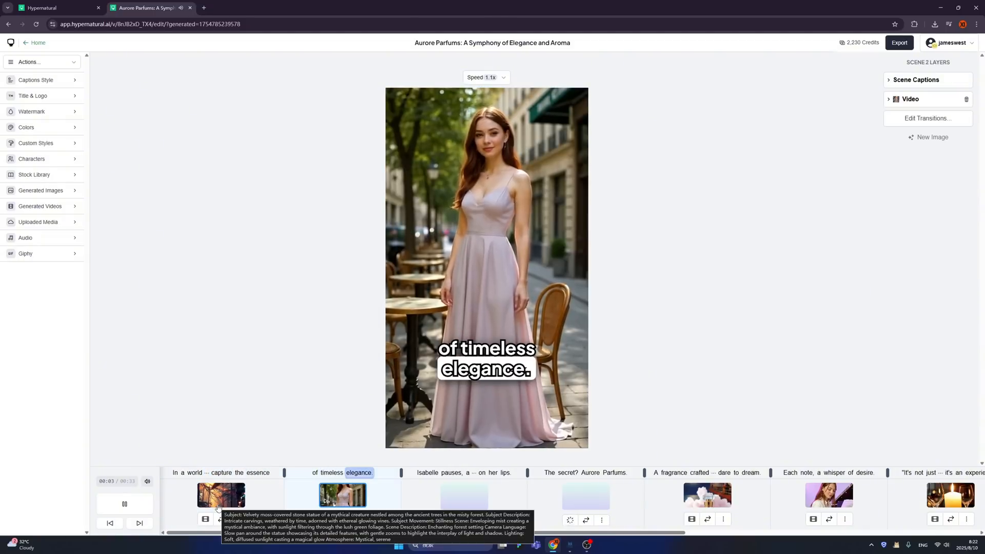
{"action": "left_click", "coordinate": [572, 495]}
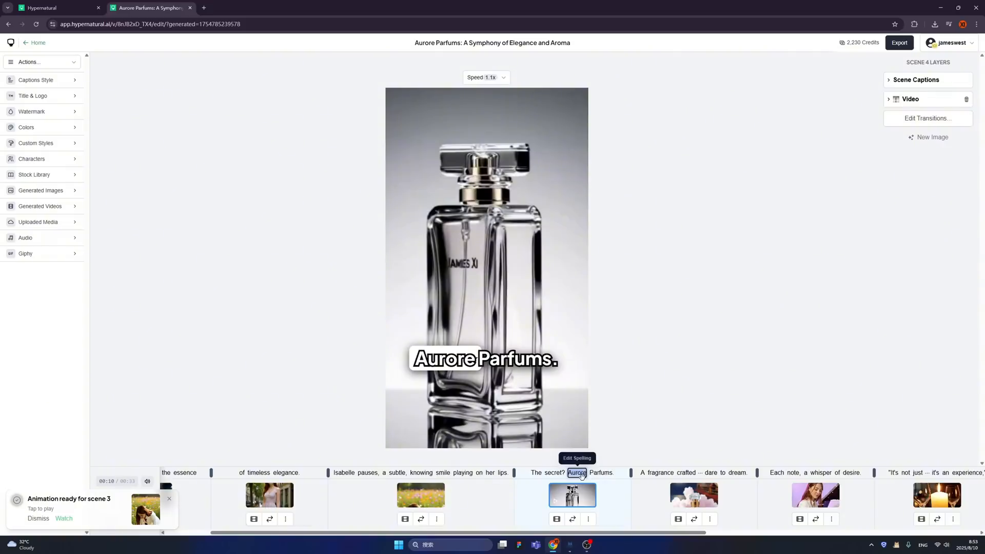
Step: Replace scene 1's image with a misty sunlit forest clip and set upward motion
{"action": "left_click", "coordinate": [220, 495]}
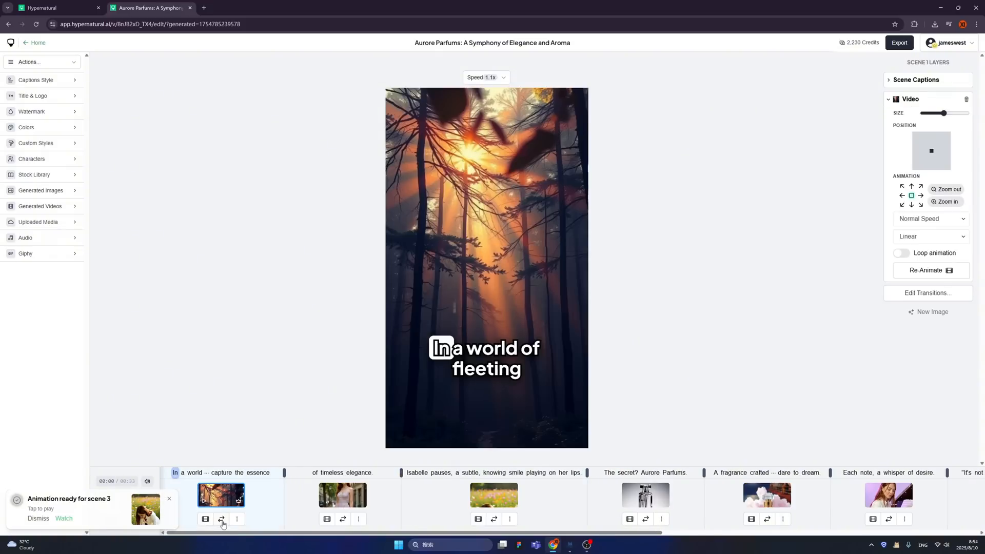
{"action": "left_click", "coordinate": [221, 519]}
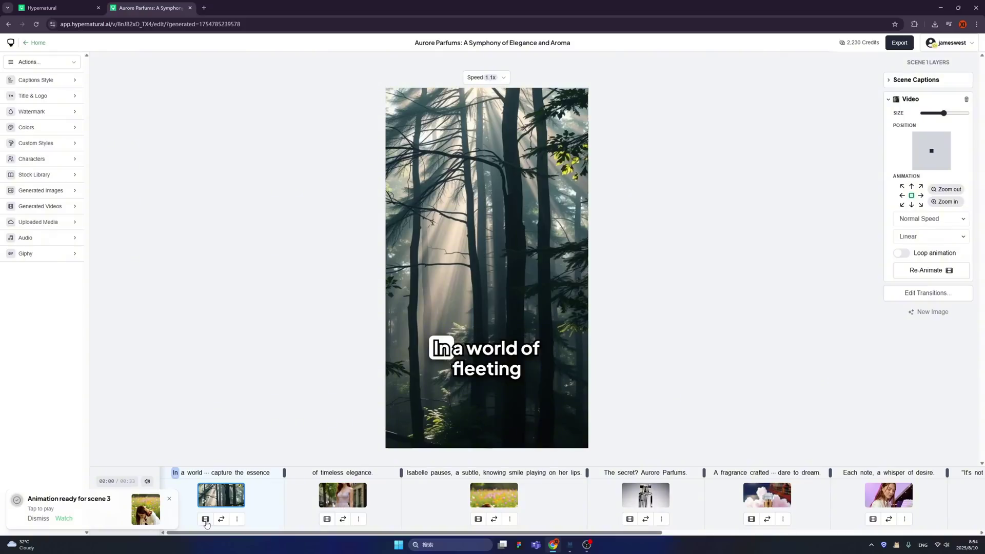
{"action": "left_click", "coordinate": [237, 519]}
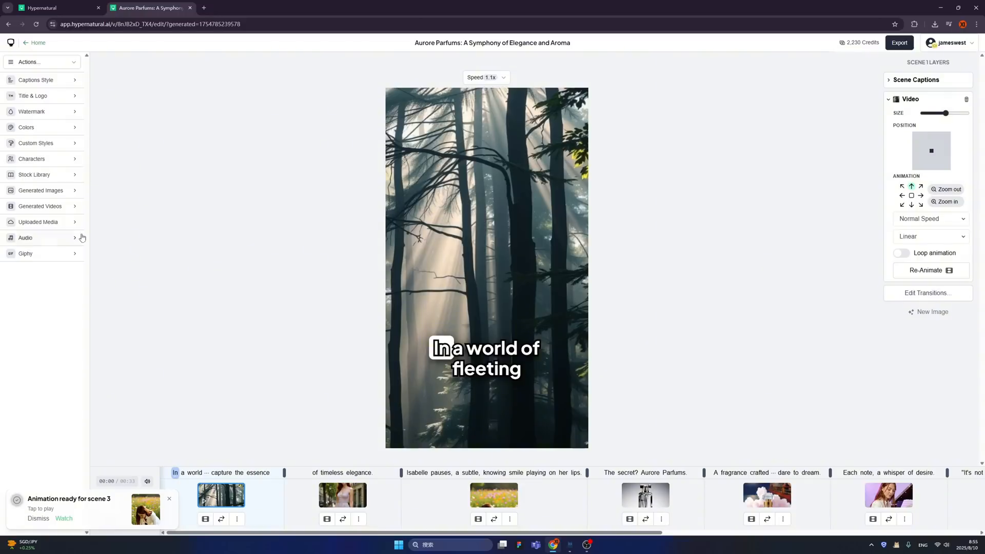
{"action": "mouse_move", "coordinate": [49, 82]}
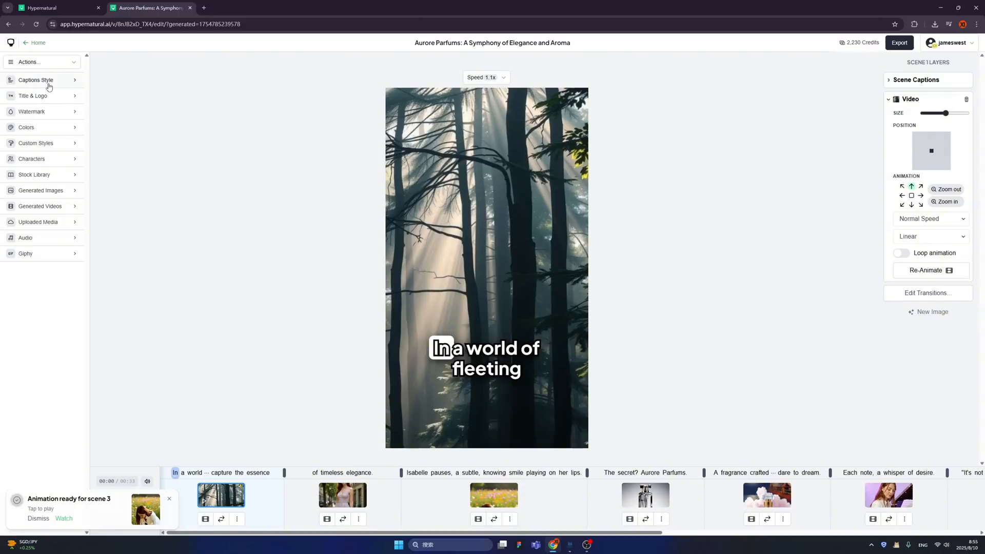
Step: Switch the captions to the 70s Retro style and browse the stock footage library
{"action": "left_click", "coordinate": [36, 80]}
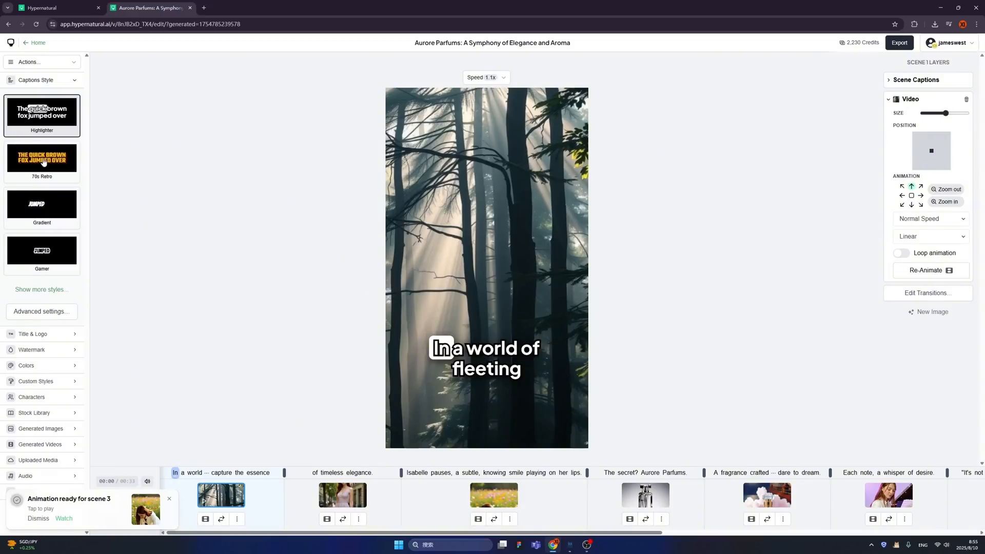
{"action": "left_click", "coordinate": [41, 159]}
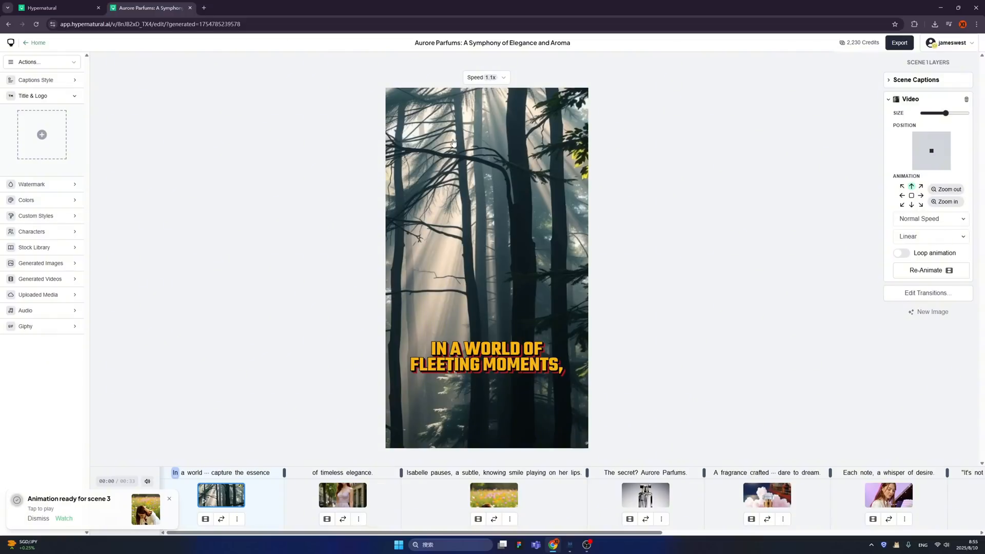
{"action": "mouse_move", "coordinate": [414, 112]}
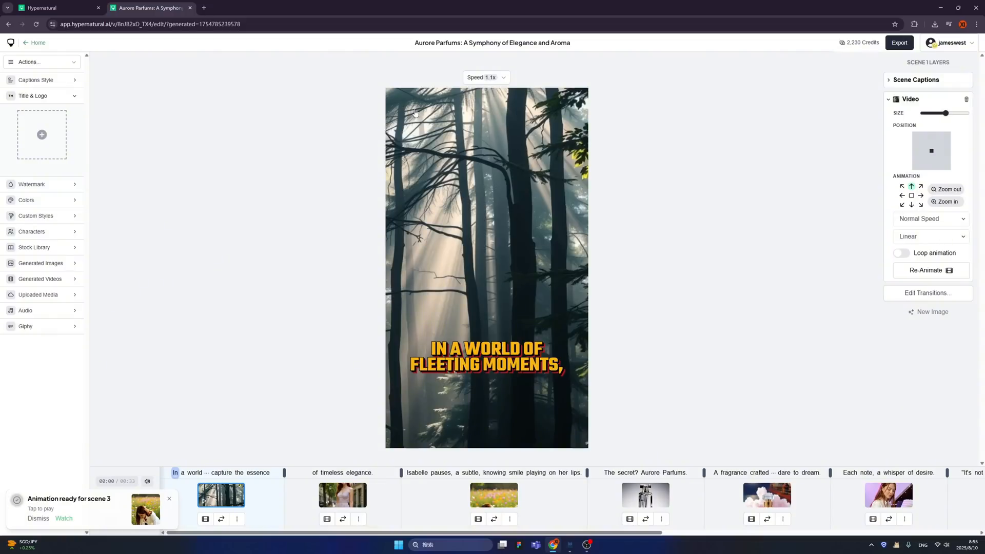
{"action": "left_click", "coordinate": [32, 111]}
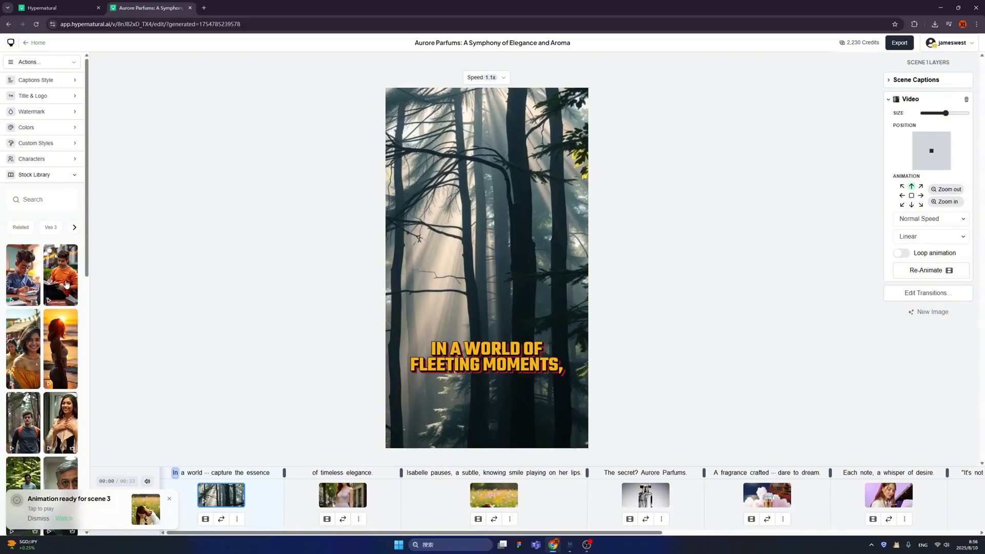
Step: Browse previously generated images and videos, keeping playback speed at 1.1x
{"action": "left_click", "coordinate": [40, 190]}
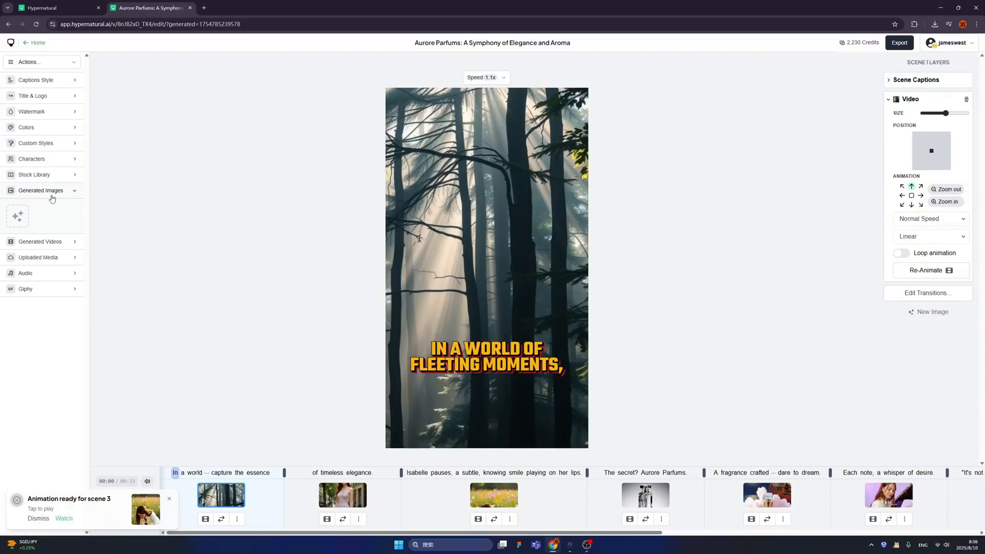
{"action": "left_click", "coordinate": [40, 190]}
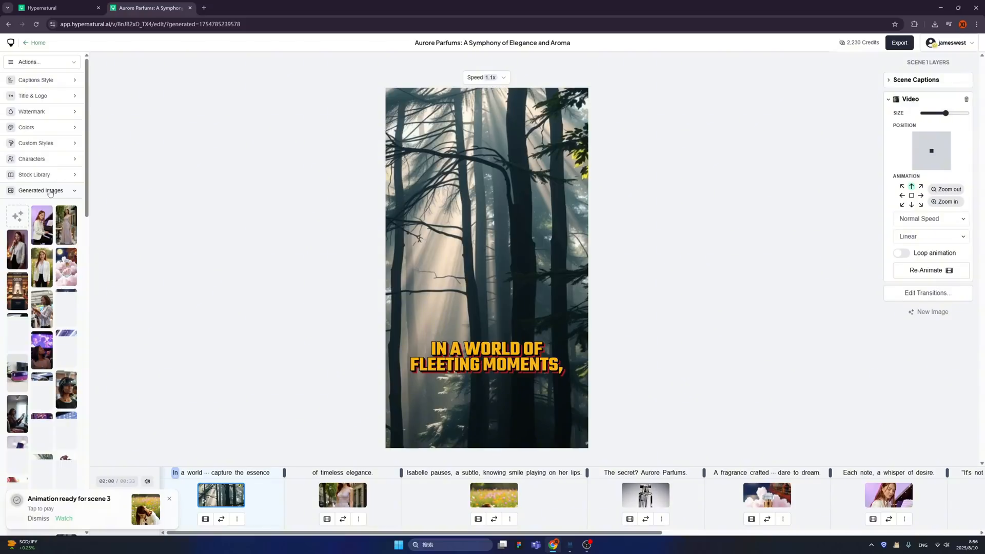
{"action": "left_click", "coordinate": [40, 190]}
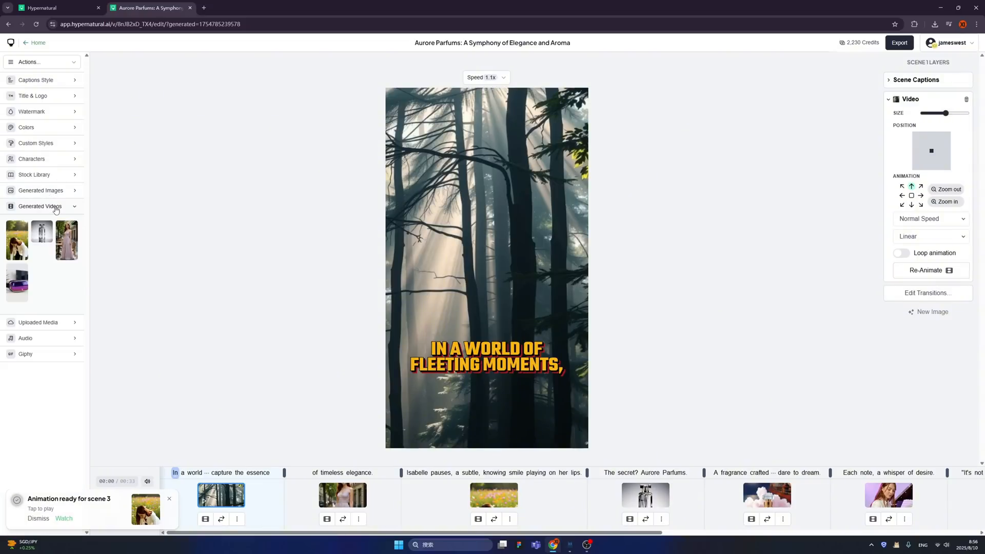
{"action": "left_click", "coordinate": [38, 221]}
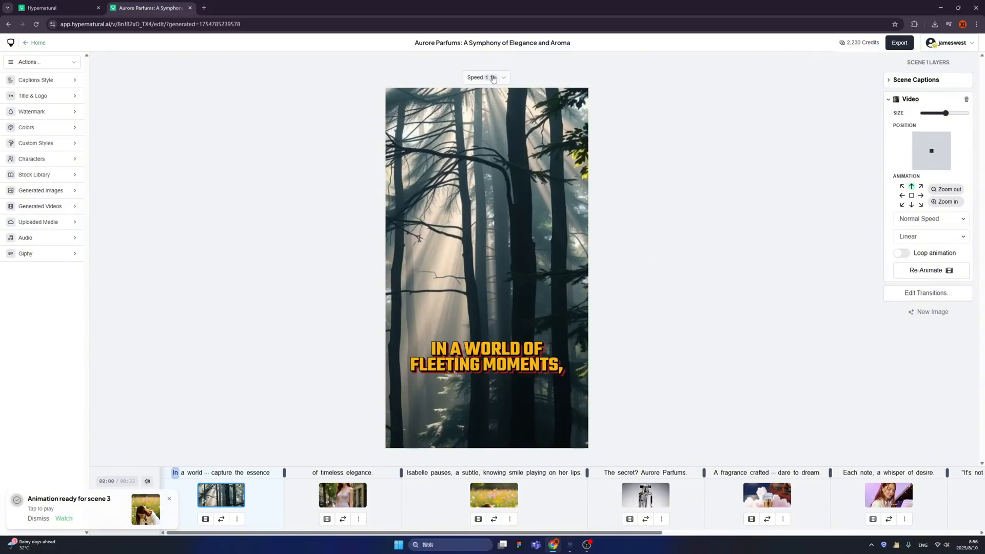
{"action": "left_click", "coordinate": [485, 77]}
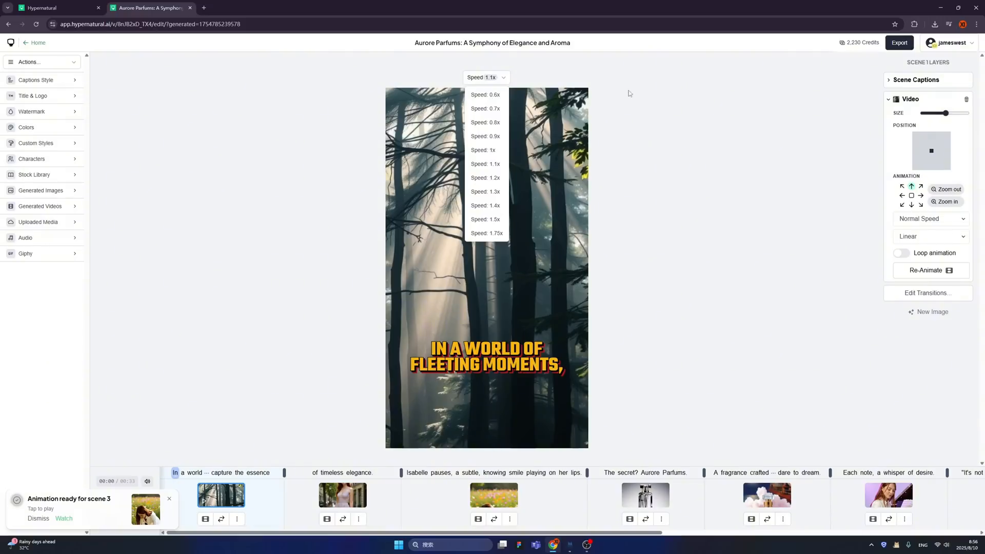
{"action": "left_click", "coordinate": [628, 93]}
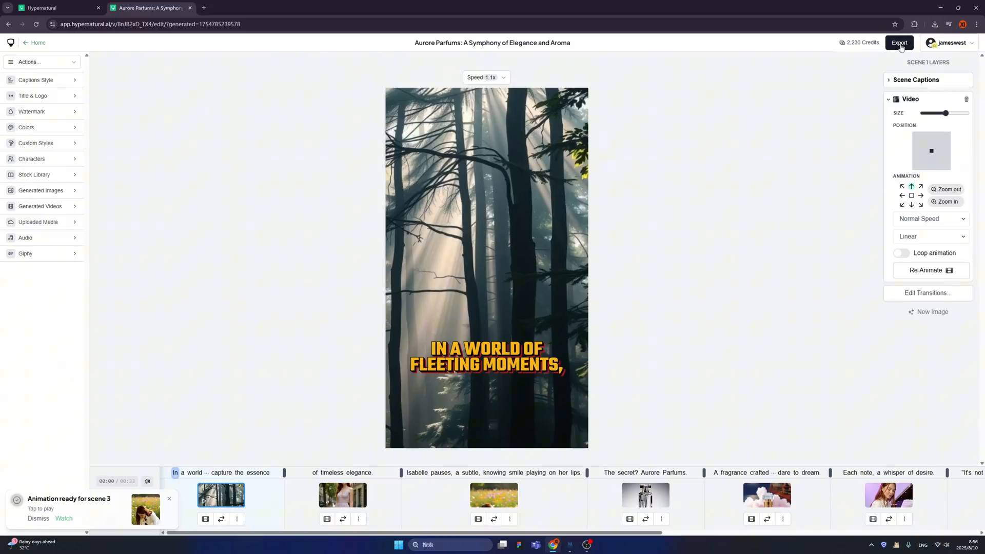
Step: Export the Aurore Parfums ad at 1080p quality in Vertical format
{"action": "left_click", "coordinate": [899, 42]}
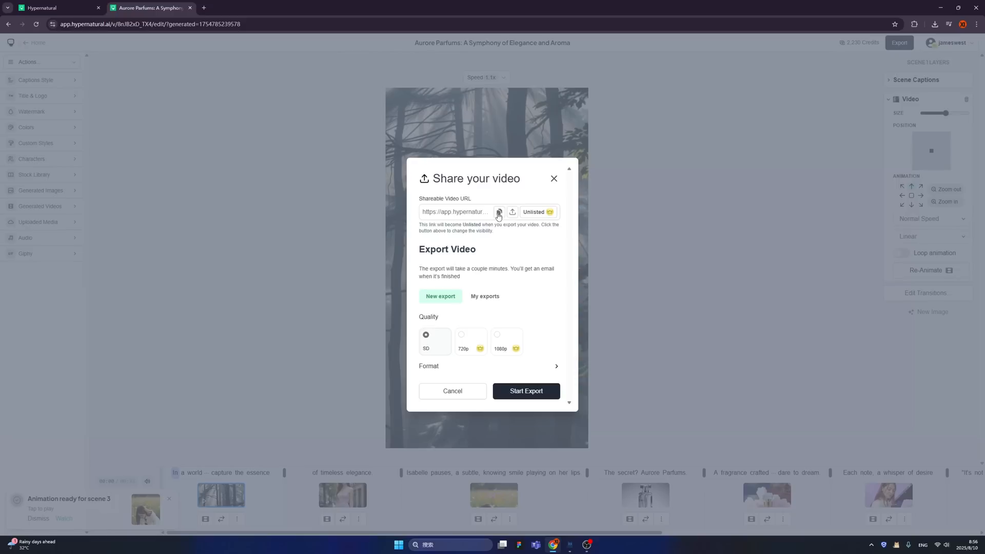
{"action": "mouse_move", "coordinate": [500, 222]}
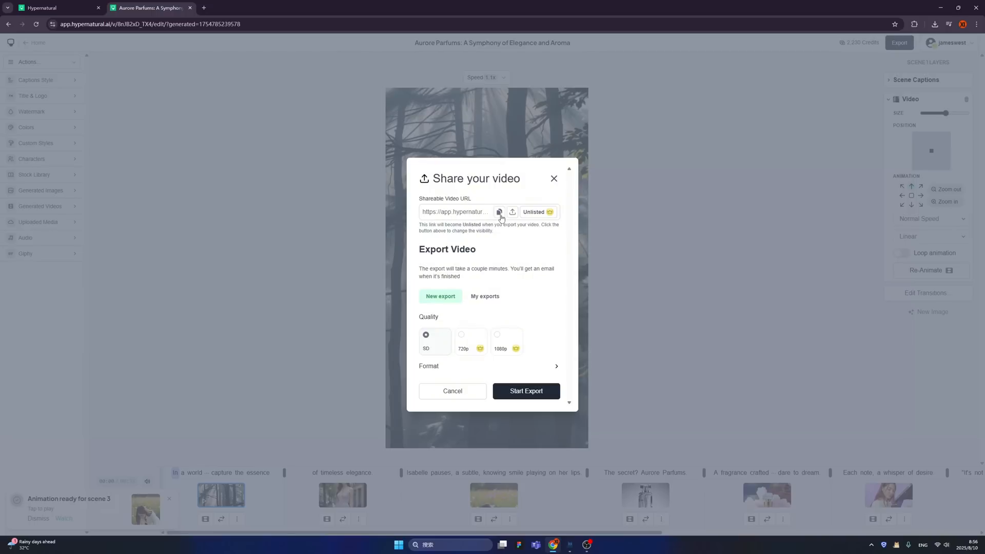
{"action": "mouse_move", "coordinate": [493, 339]}
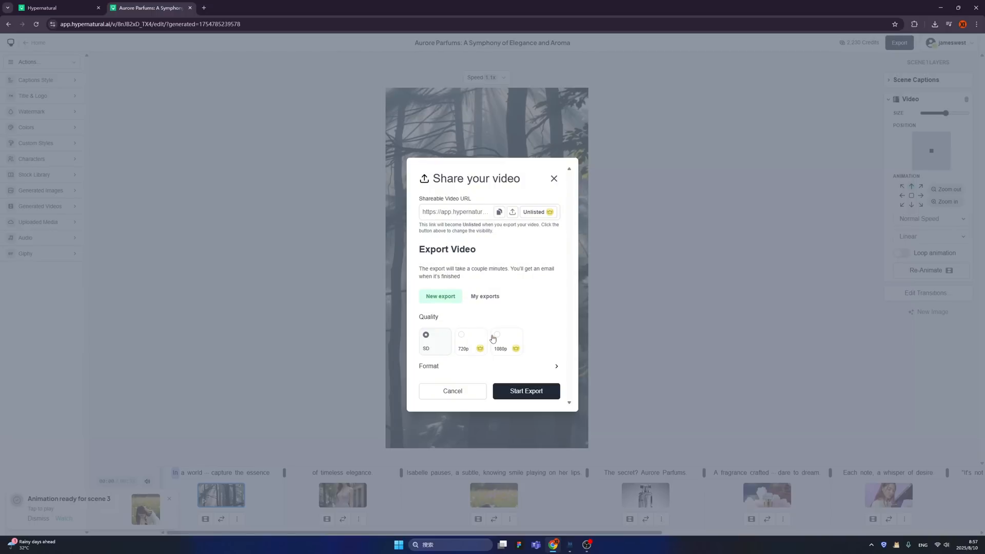
{"action": "left_click", "coordinate": [498, 334]}
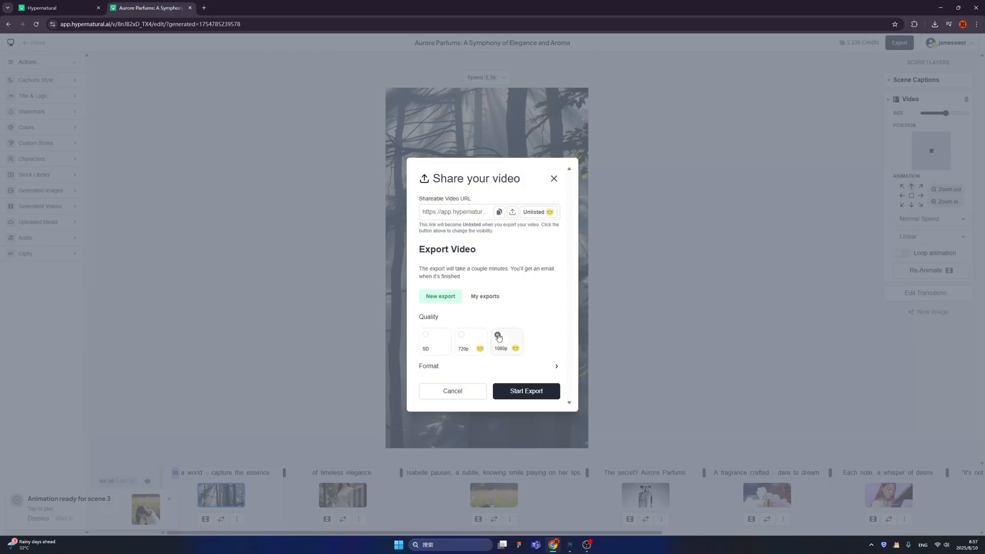
{"action": "left_click", "coordinate": [497, 333]}
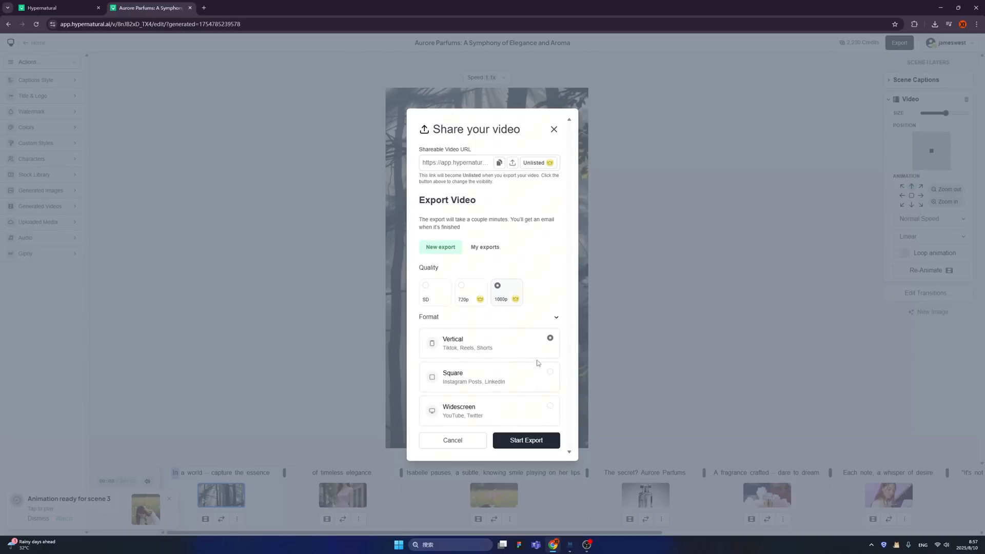
{"action": "left_click", "coordinate": [554, 317]}
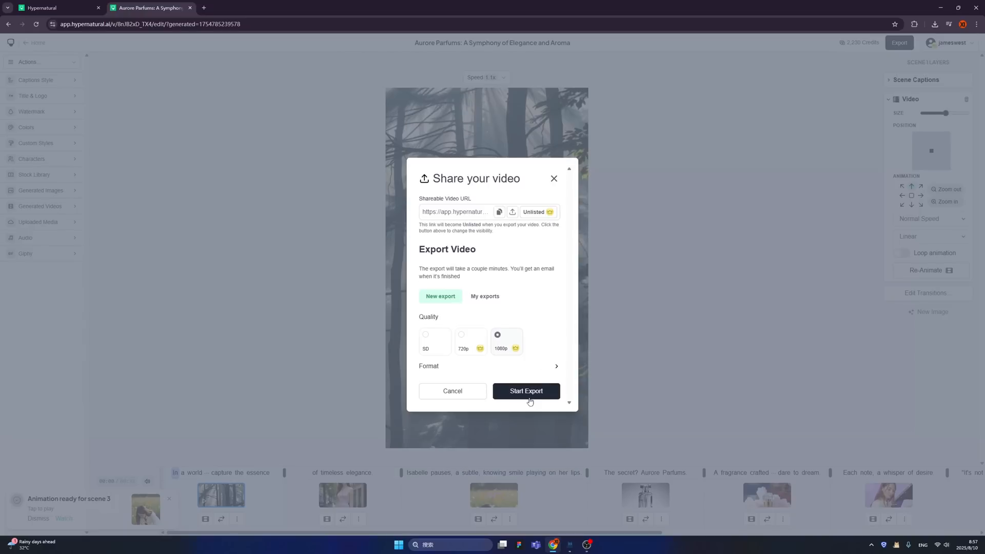
{"action": "mouse_move", "coordinate": [526, 391]}
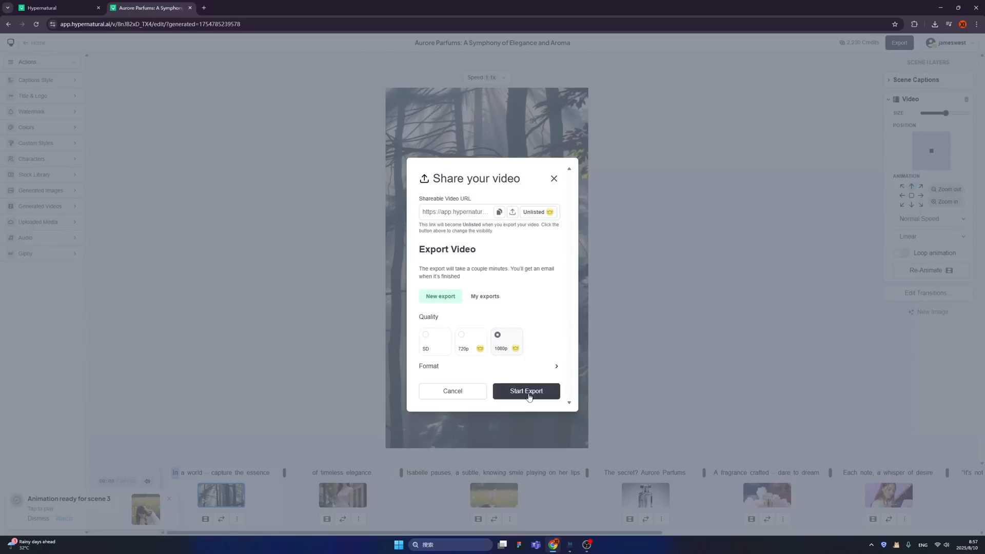
{"action": "left_click", "coordinate": [526, 391]}
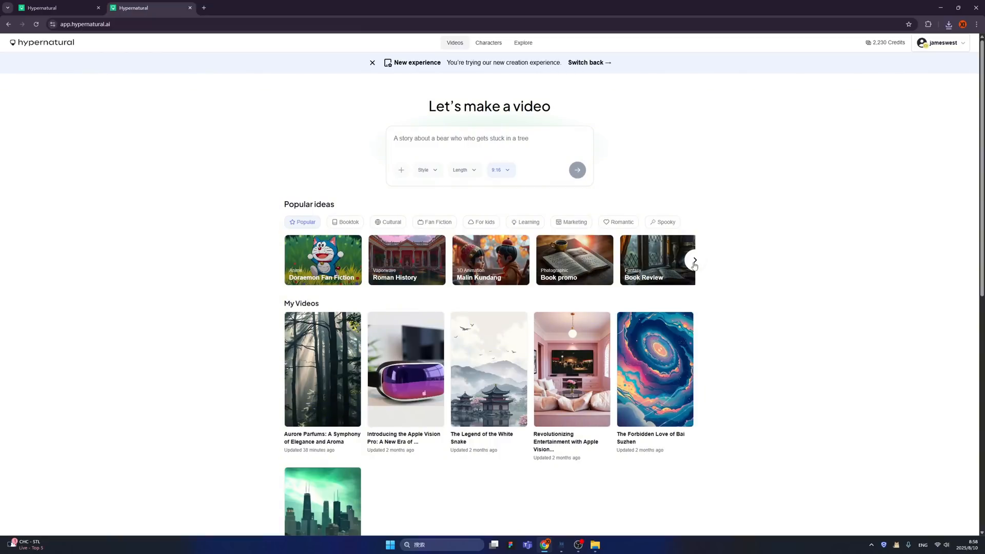
{"action": "mouse_move", "coordinate": [242, 257]}
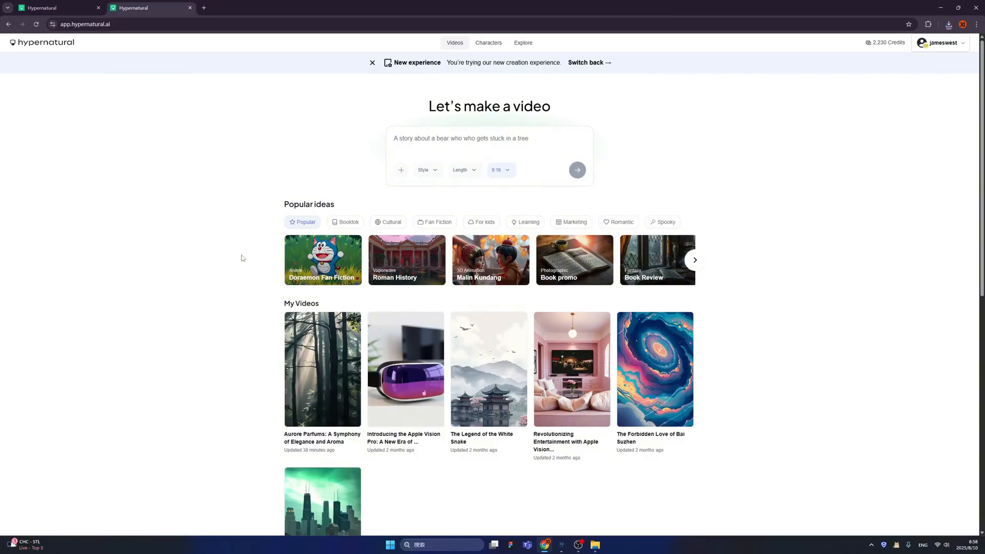
Step: Generate an 8-Bit video from the girl-in-the-rain kiss prompt, narrated by Alice
{"action": "type", "text": "A young girl is calling her boyfriend, cried, run in rain, and they kiss again."}
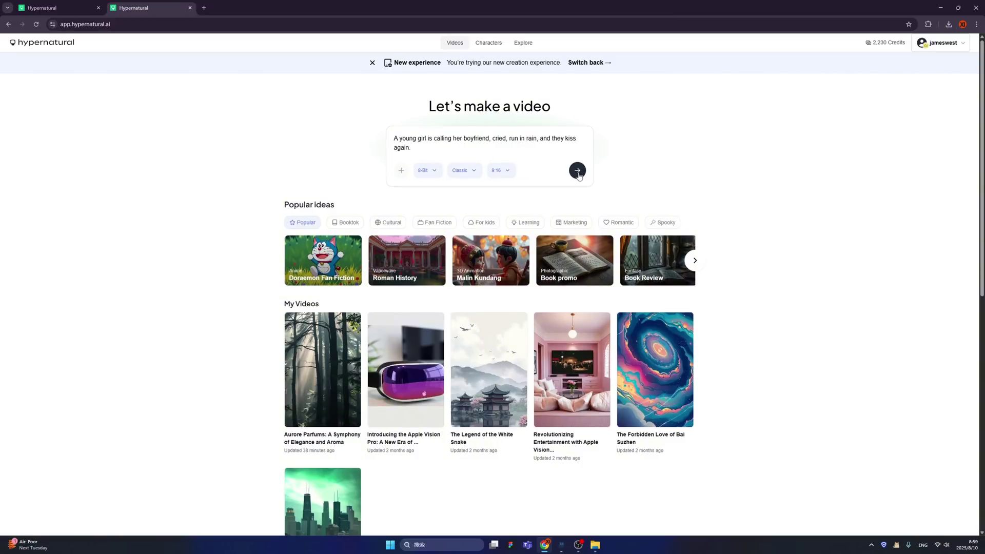
{"action": "left_click", "coordinate": [576, 170]}
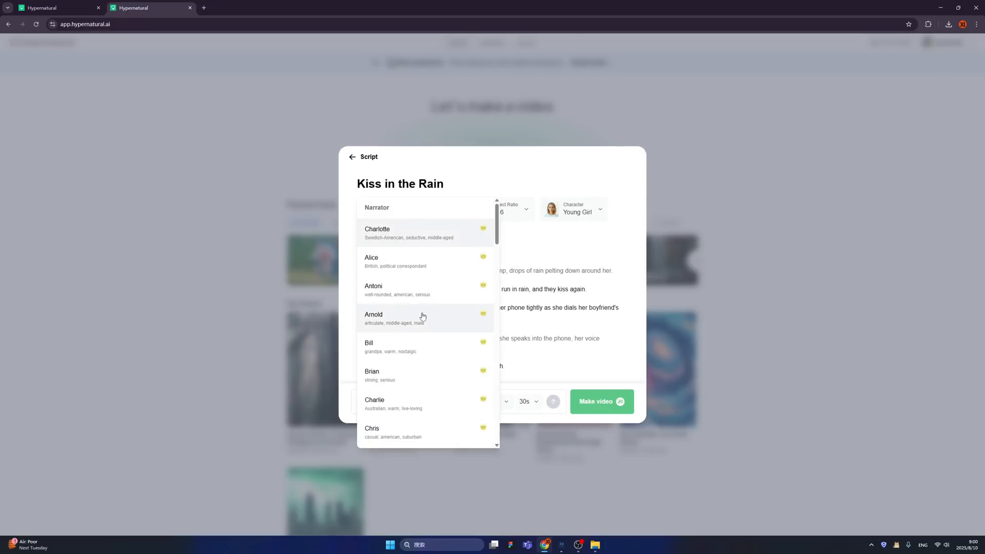
{"action": "left_click", "coordinate": [372, 258]}
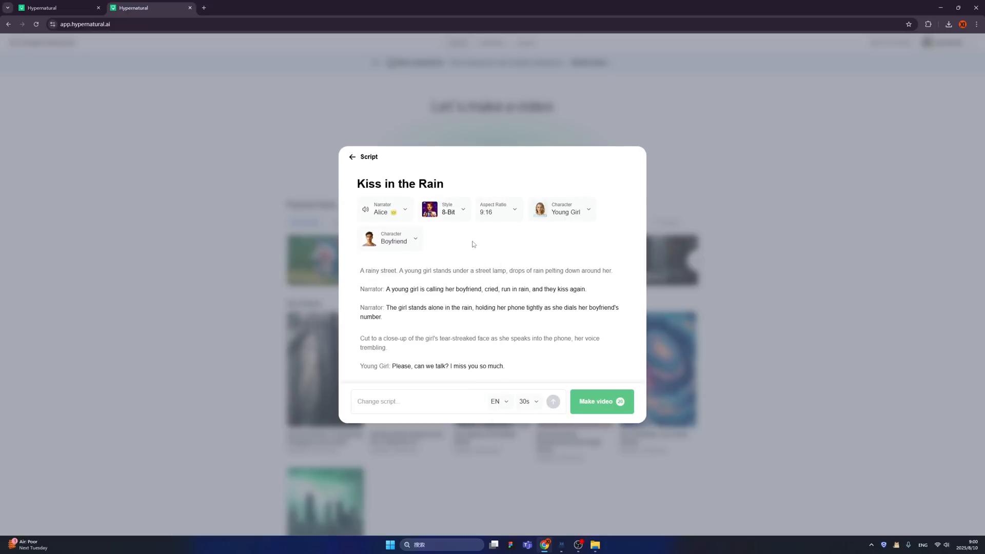
{"action": "mouse_move", "coordinate": [518, 272]}
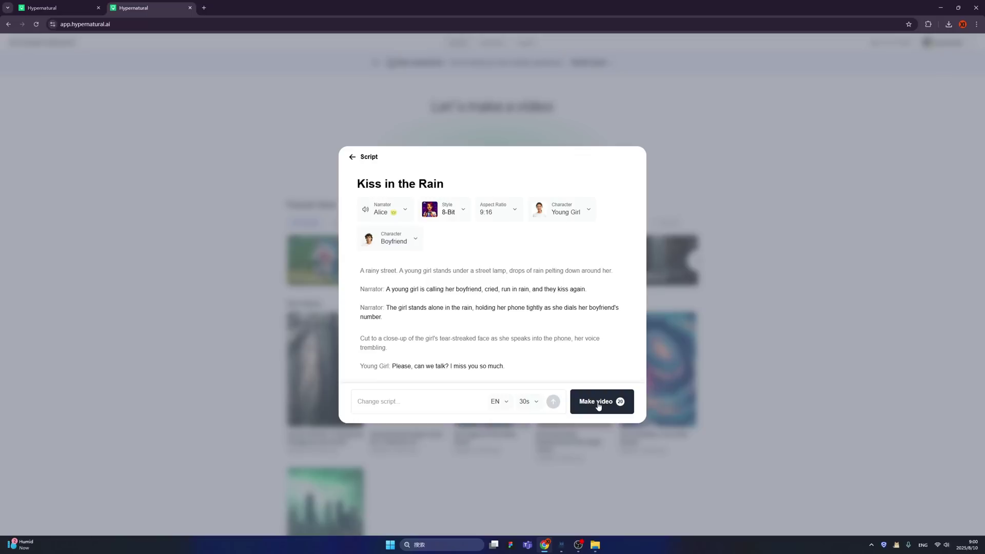
{"action": "left_click", "coordinate": [601, 401]}
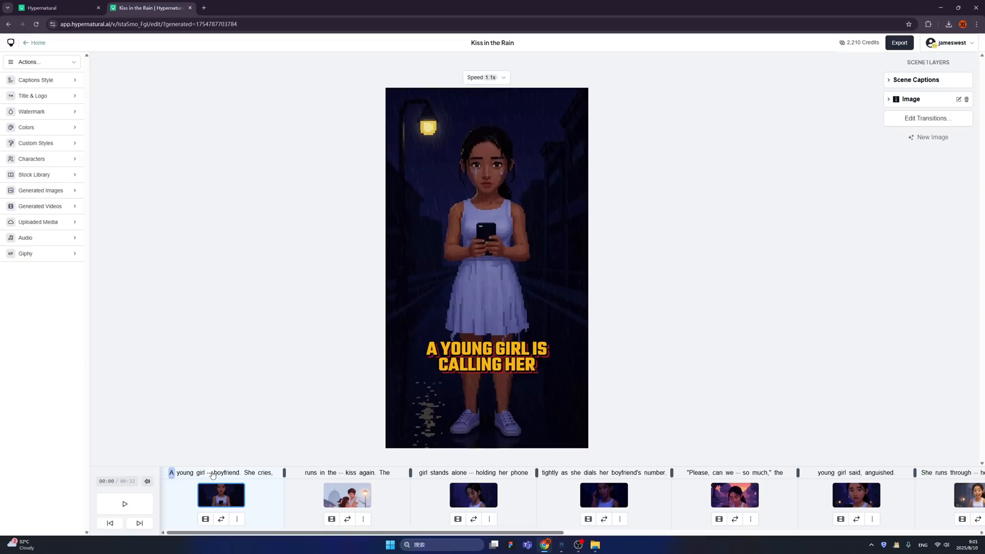
Step: Preview 'Kiss in the Rain', check scene 2's image options, and return Home
{"action": "left_click", "coordinate": [124, 503]}
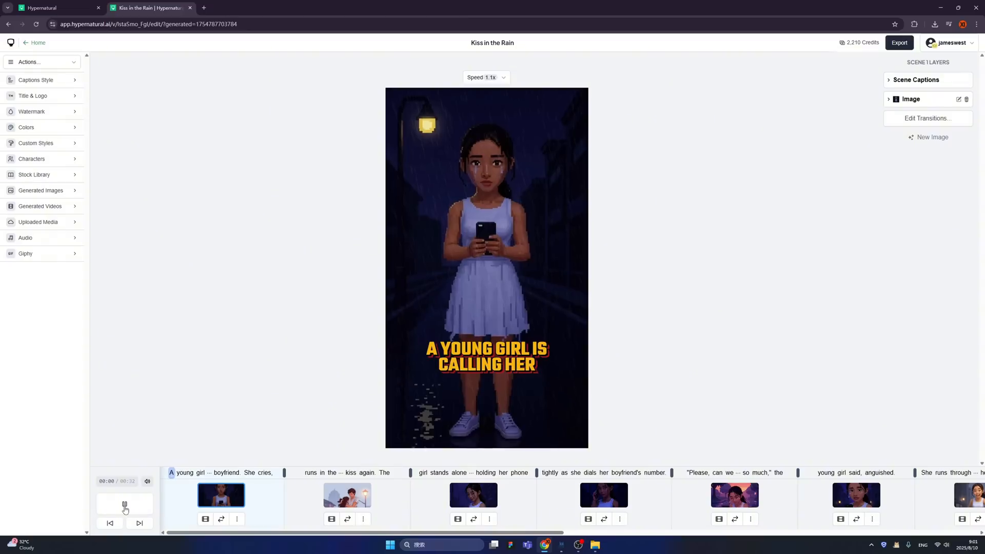
{"action": "left_click", "coordinate": [347, 495]}
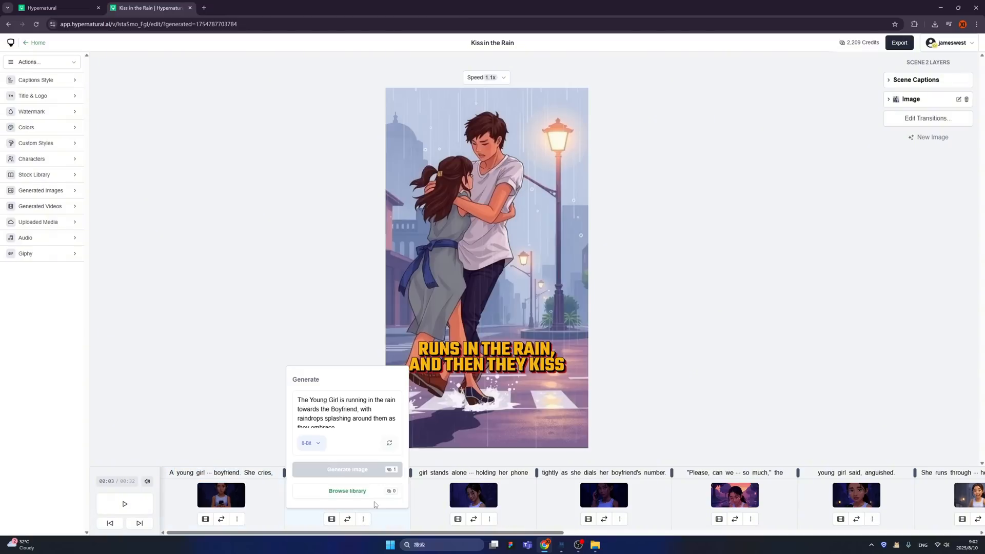
{"action": "left_click", "coordinate": [347, 470]}
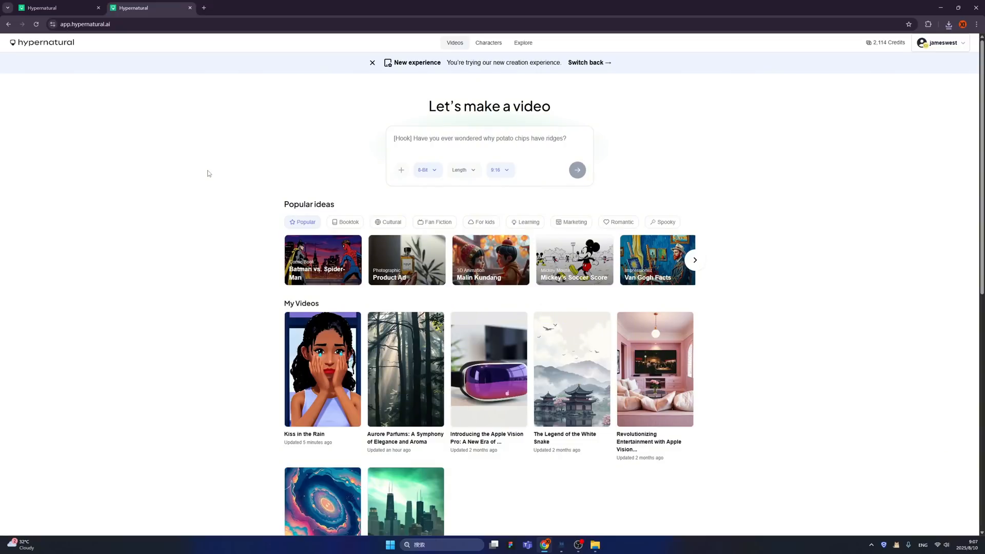
{"action": "left_click", "coordinate": [484, 221]}
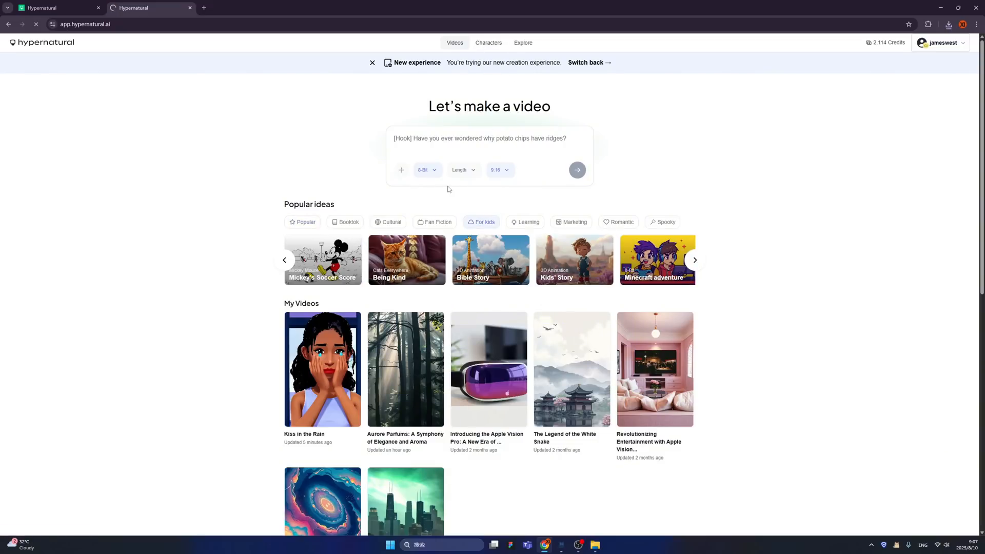
{"action": "left_click", "coordinate": [489, 42]}
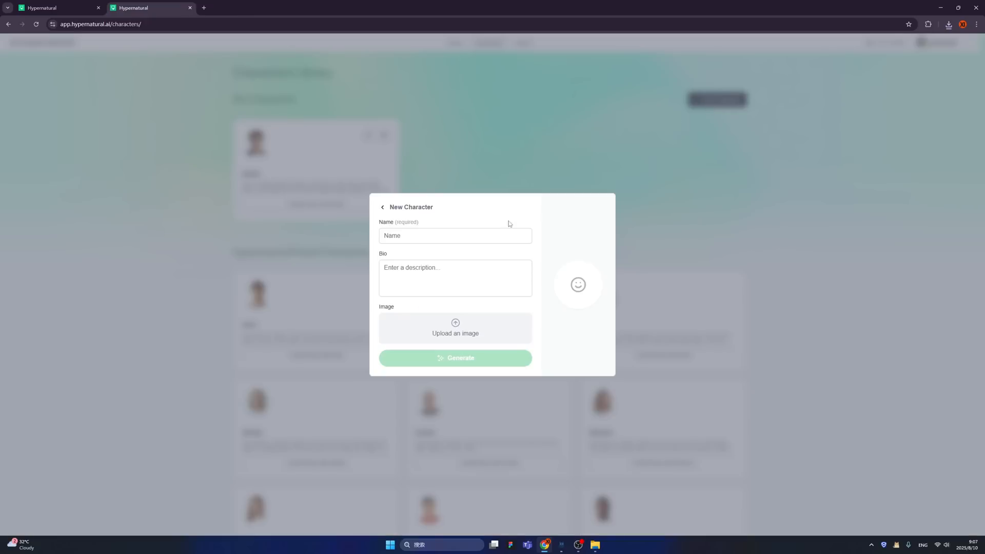
{"action": "mouse_move", "coordinate": [468, 319]}
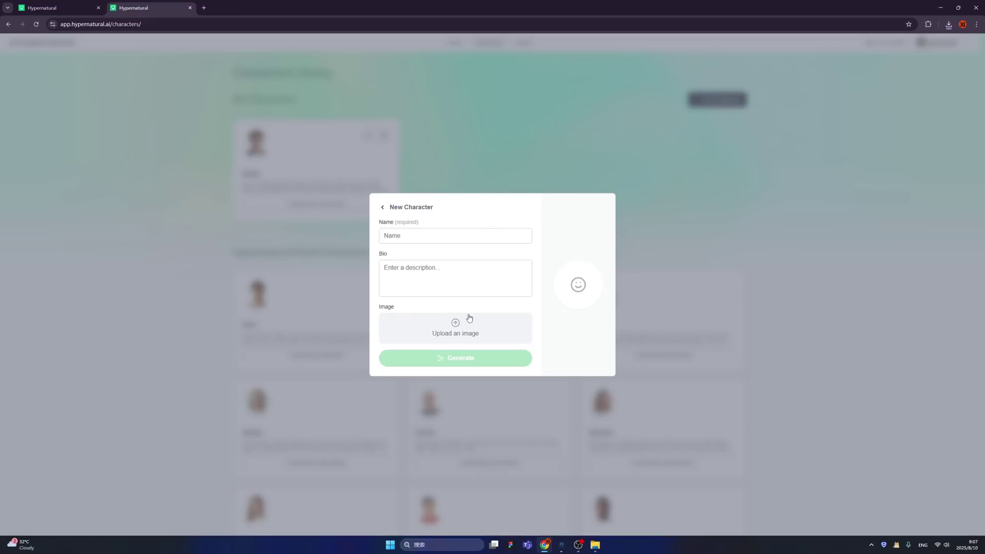
{"action": "mouse_move", "coordinate": [654, 253]}
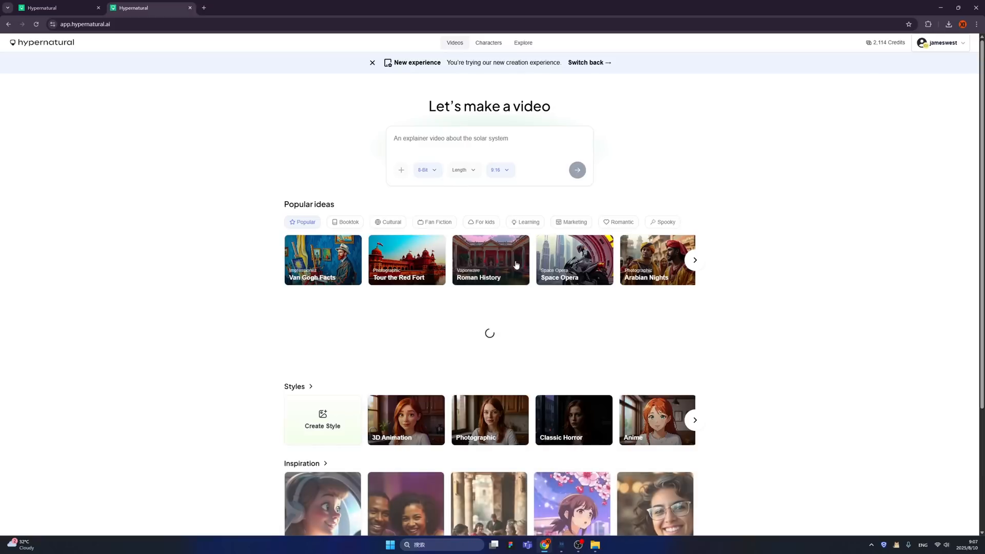
{"action": "scroll", "scroll_direction": "down", "scroll_amount": 3}
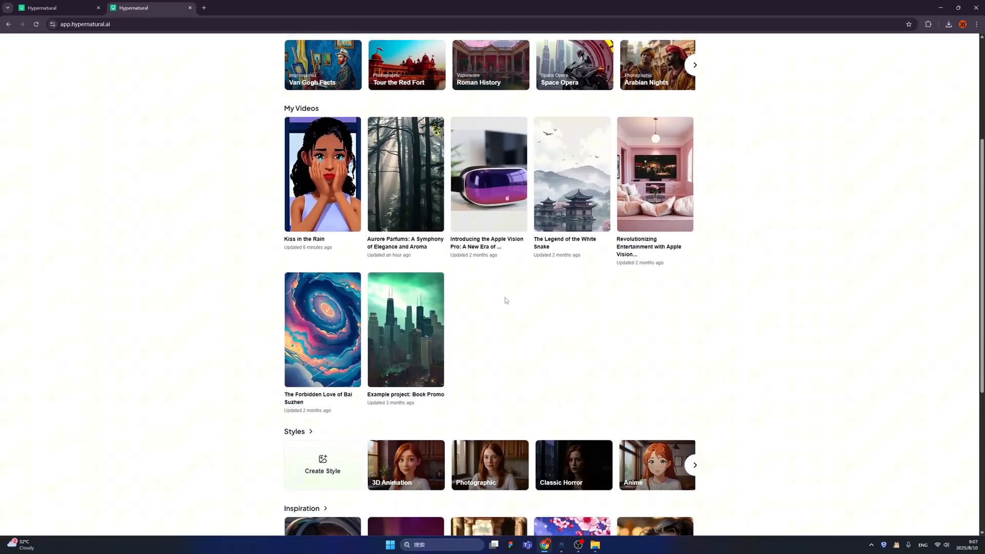
{"action": "scroll", "scroll_direction": "down", "scroll_amount": 3}
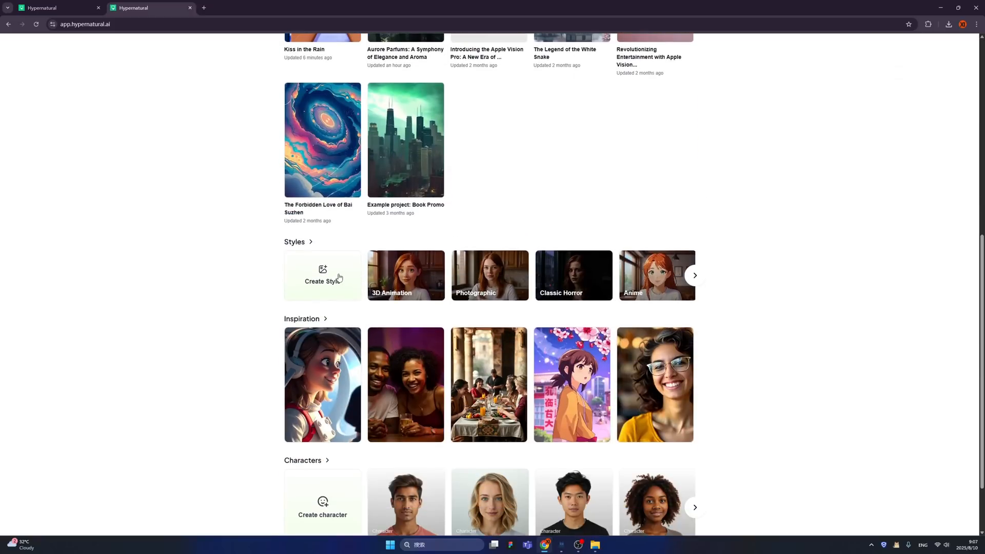
{"action": "left_click", "coordinate": [322, 274]}
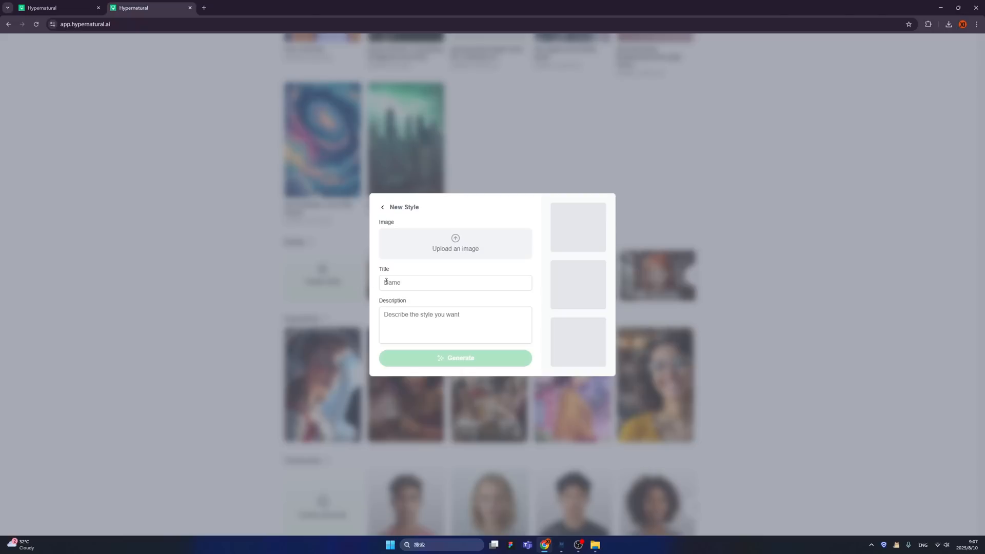
{"action": "mouse_move", "coordinate": [522, 250]}
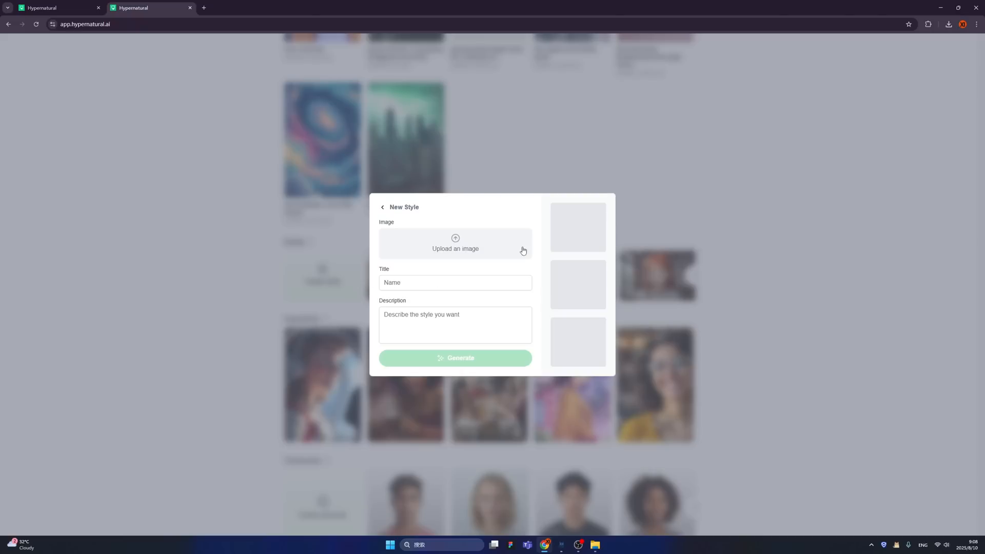
{"action": "mouse_move", "coordinate": [597, 242]}
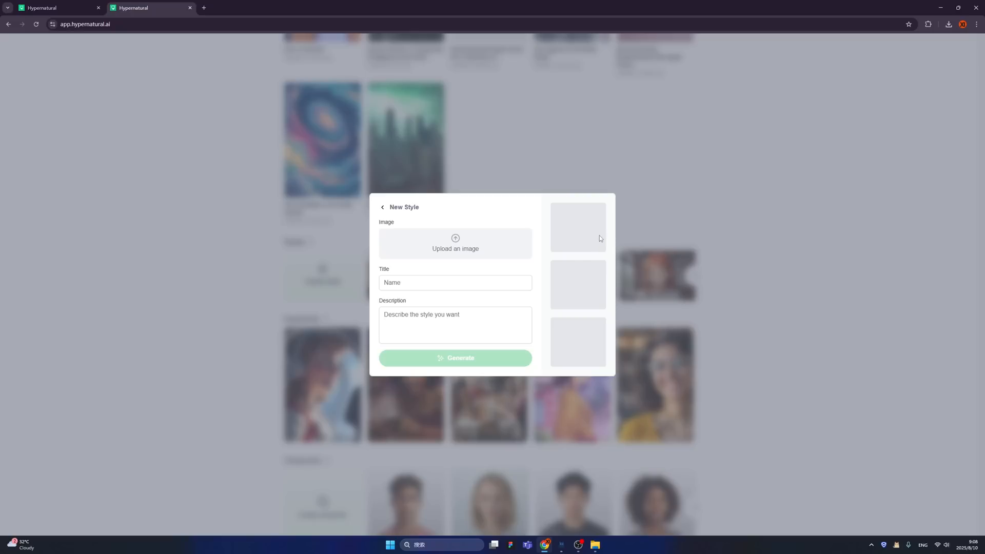
{"action": "left_click", "coordinate": [382, 208]}
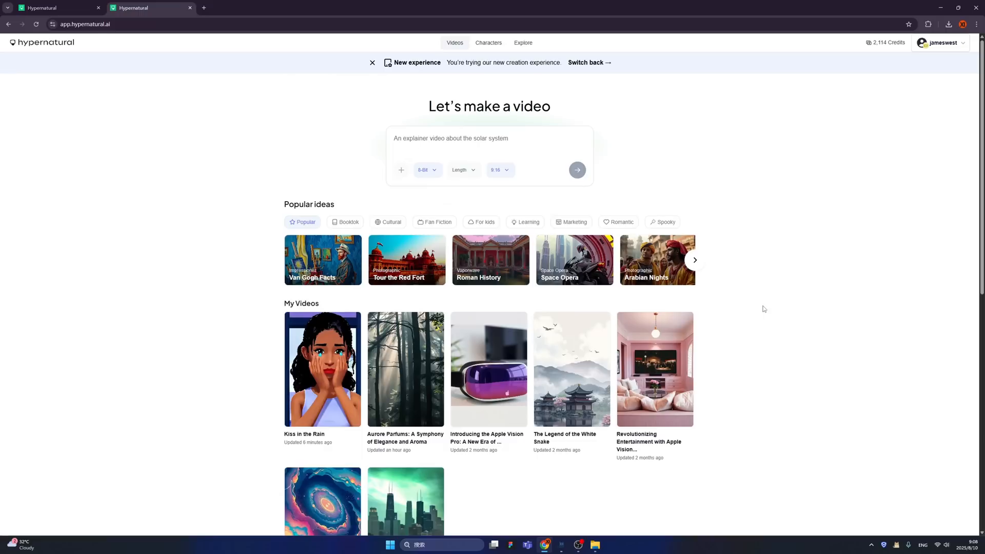